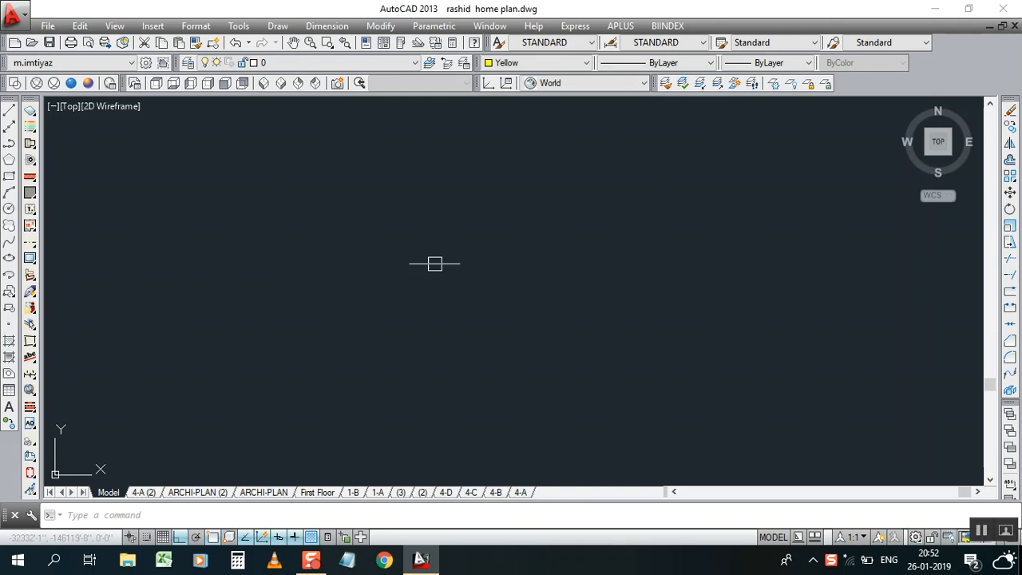
{"action": "mouse_move", "coordinate": [484, 346]}
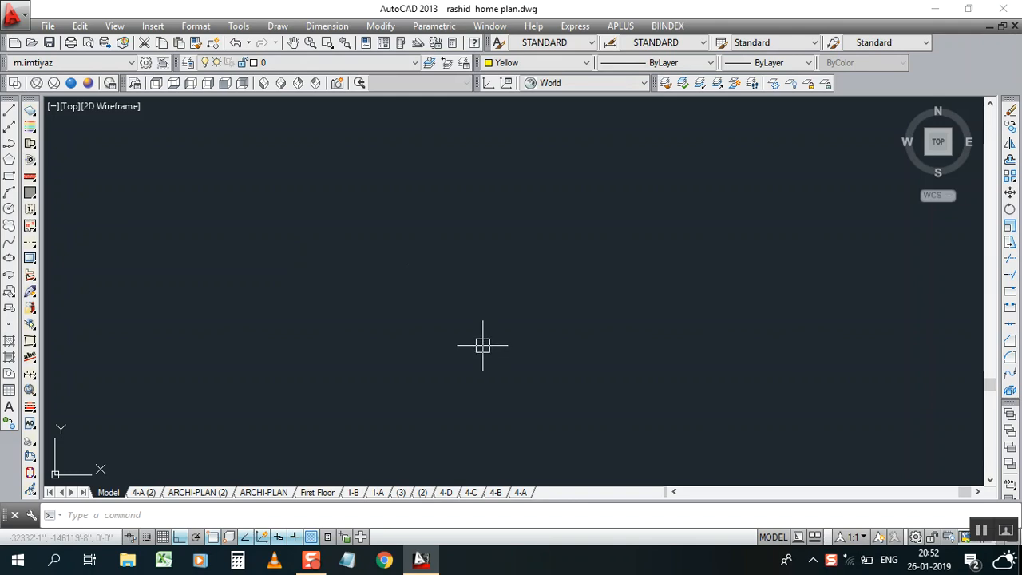
{"action": "mouse_move", "coordinate": [530, 289]}
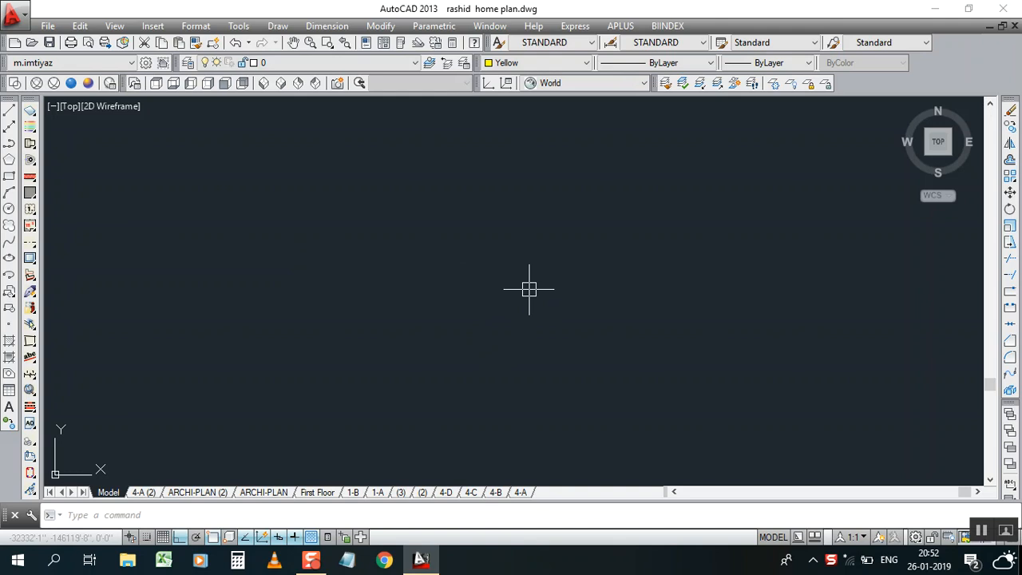
{"action": "mouse_move", "coordinate": [587, 268]}
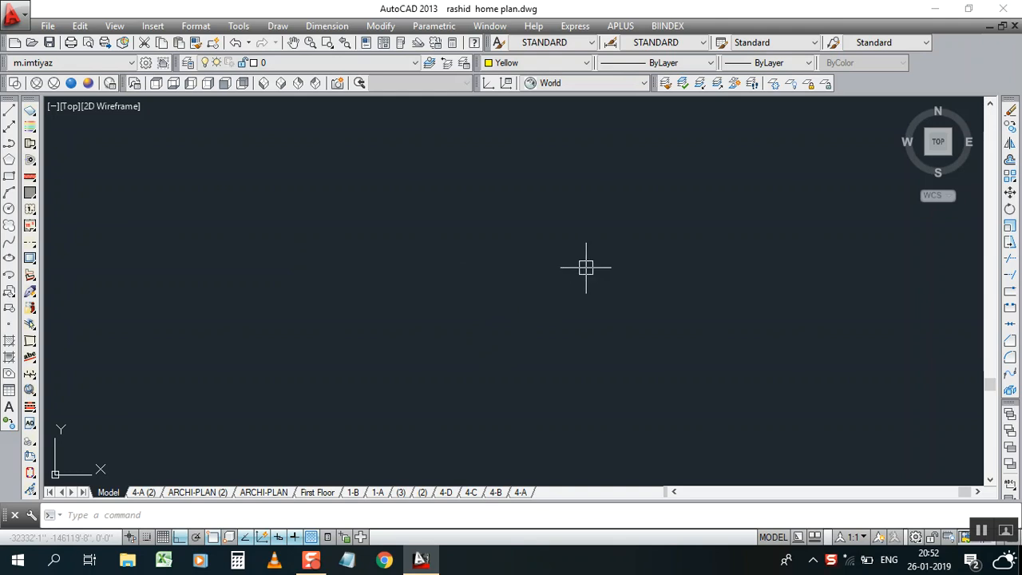
{"action": "mouse_move", "coordinate": [563, 263]}
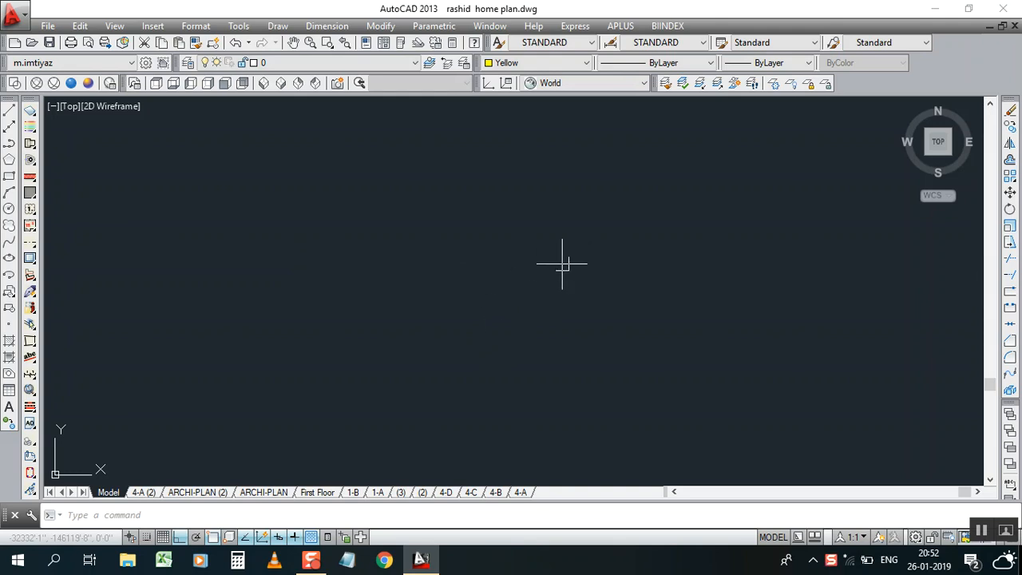
{"action": "mouse_move", "coordinate": [561, 263]}
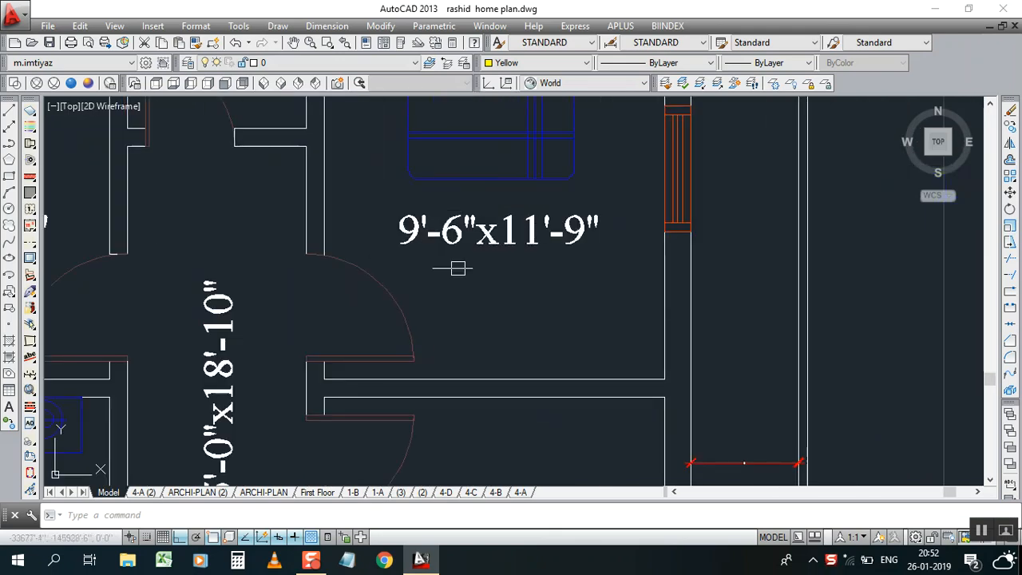
- Start a horizontal linear dimension, then toggle a drafting precision aid on the status bar
{"action": "left_click", "coordinate": [327, 26]}
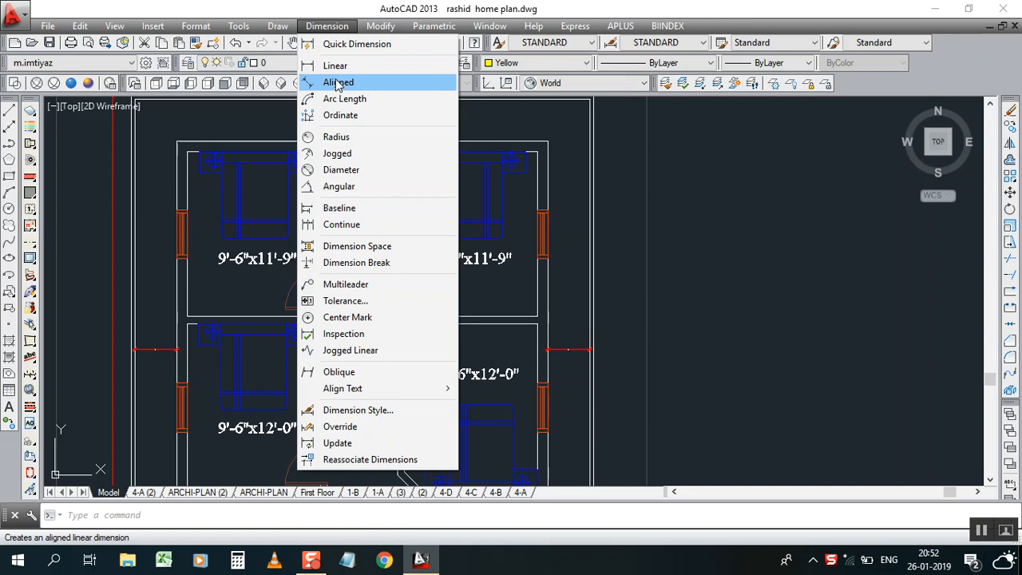
{"action": "left_click", "coordinate": [335, 65]}
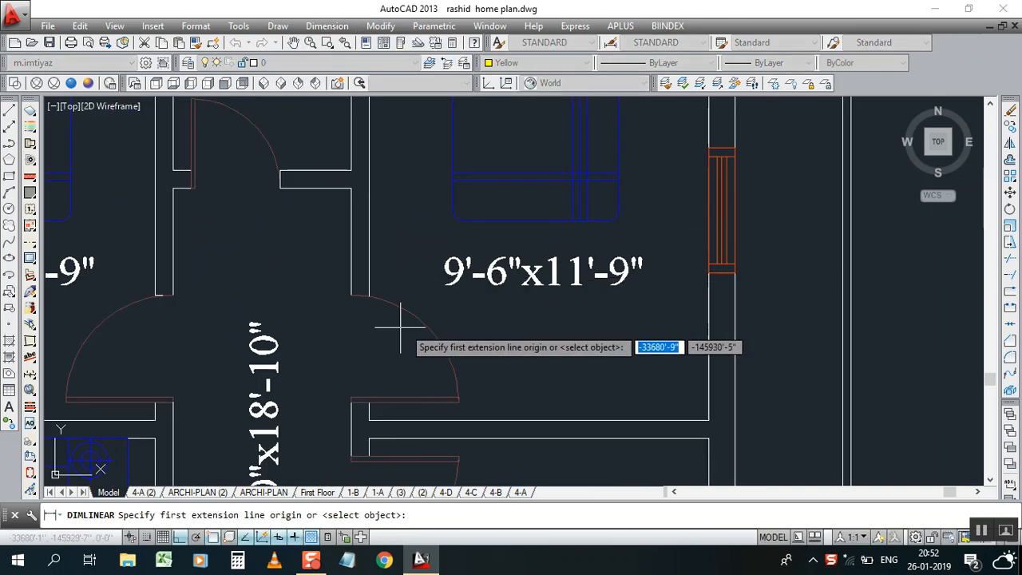
{"action": "left_click", "coordinate": [391, 326]}
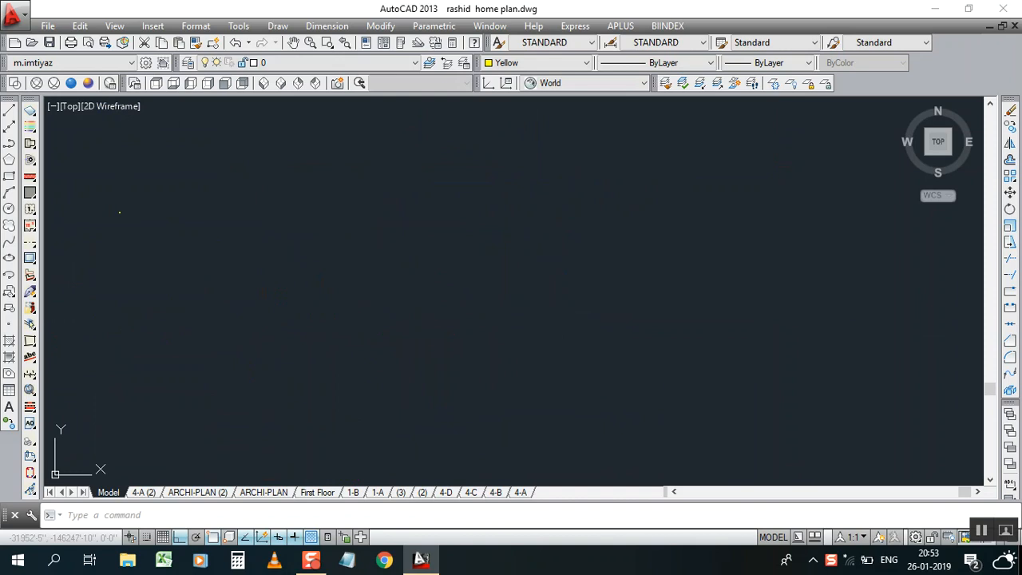
{"action": "mouse_move", "coordinate": [392, 260]}
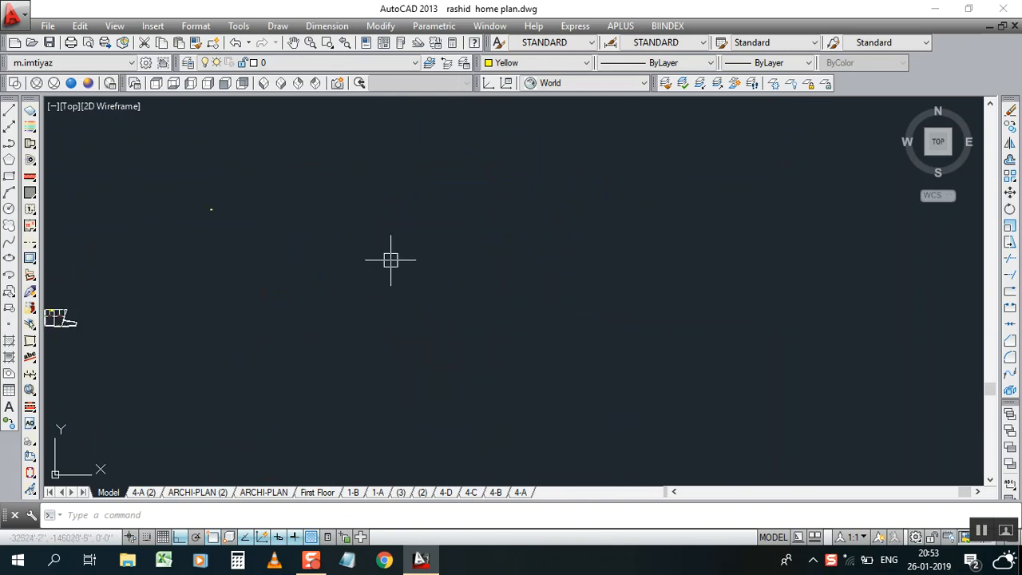
{"action": "mouse_move", "coordinate": [368, 258]}
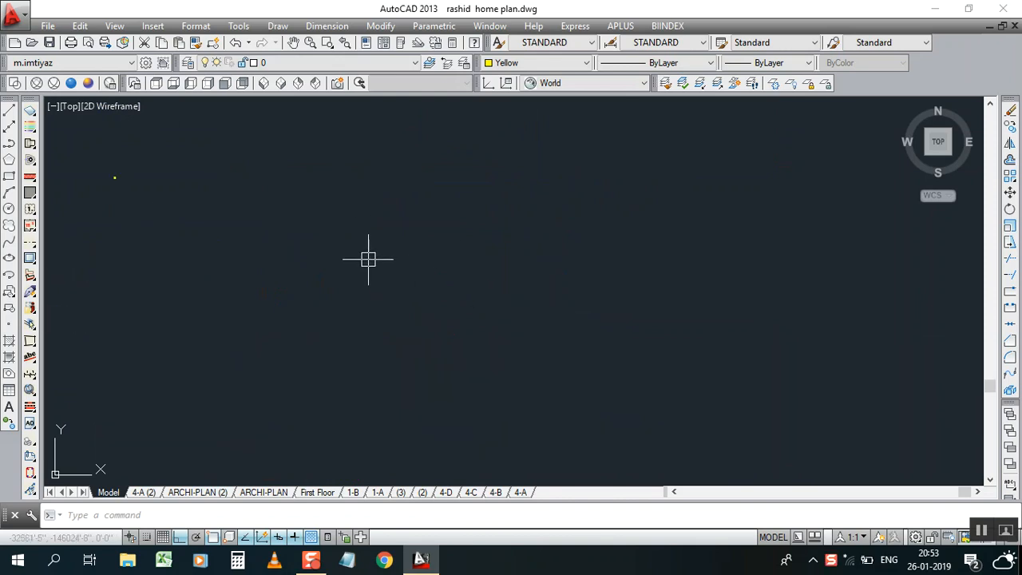
{"action": "mouse_move", "coordinate": [391, 267]}
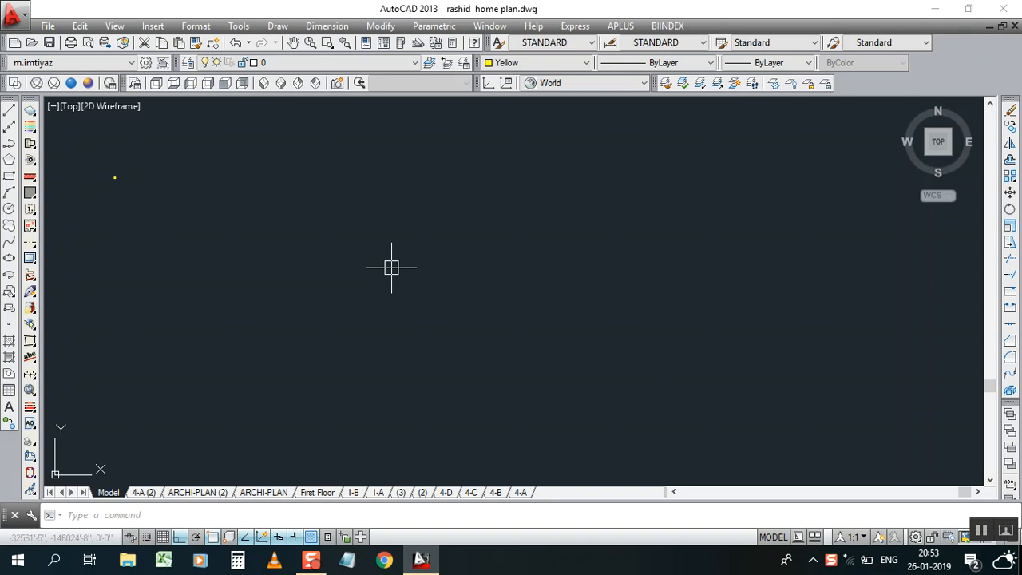
{"action": "mouse_move", "coordinate": [571, 269]}
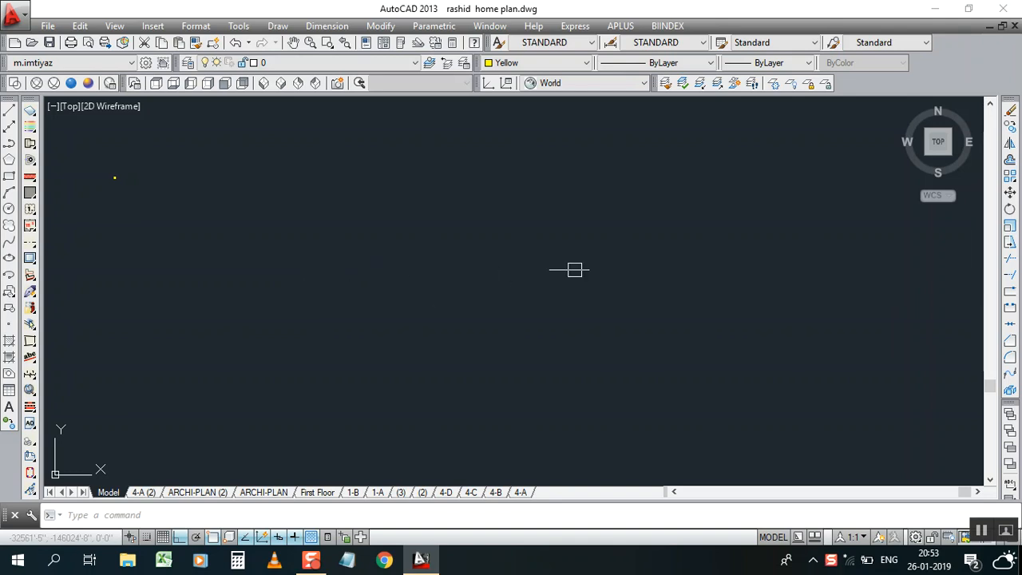
{"action": "mouse_move", "coordinate": [468, 325]}
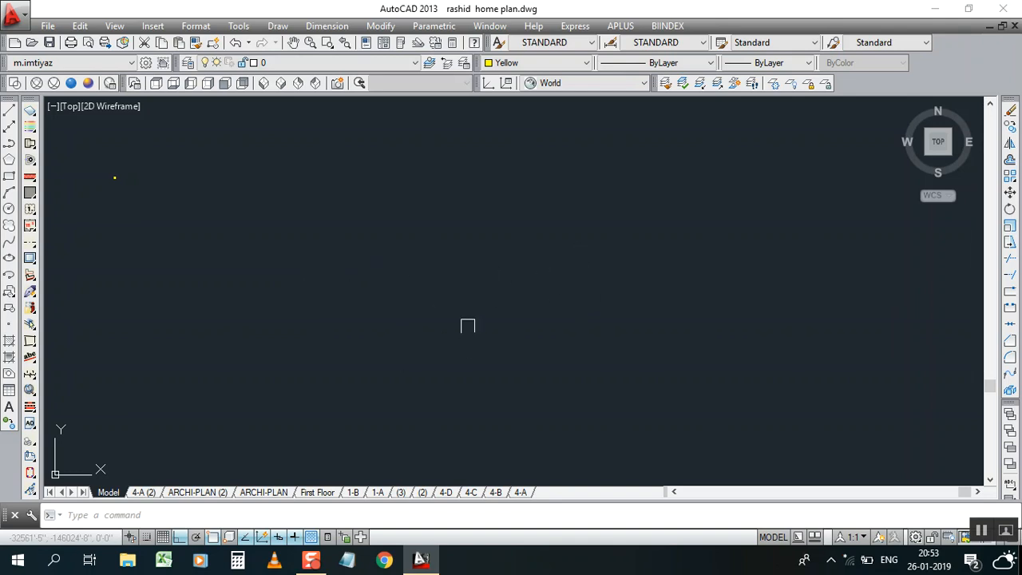
{"action": "mouse_move", "coordinate": [424, 273]}
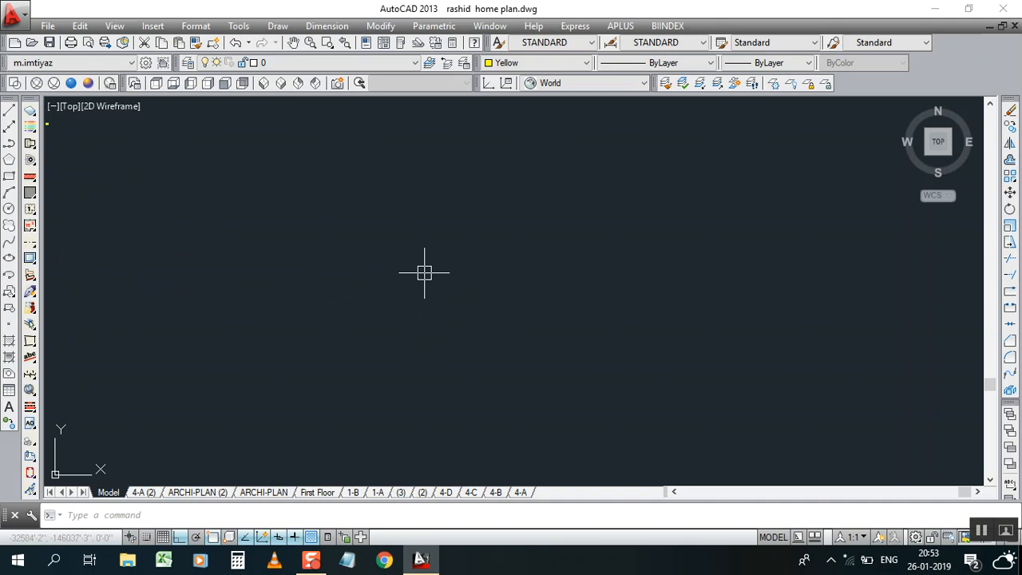
{"action": "mouse_move", "coordinate": [342, 192]}
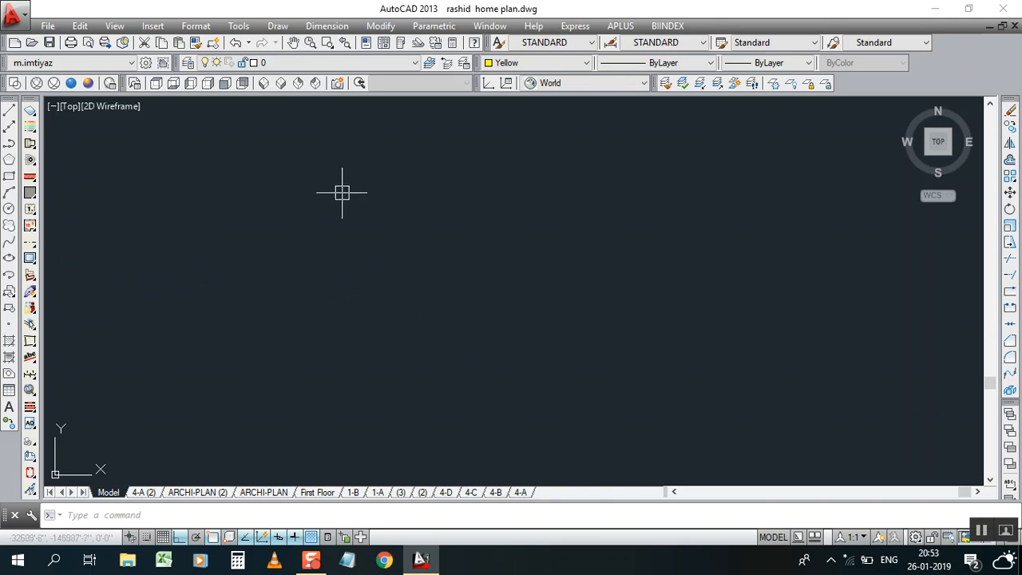
{"action": "mouse_move", "coordinate": [498, 336]}
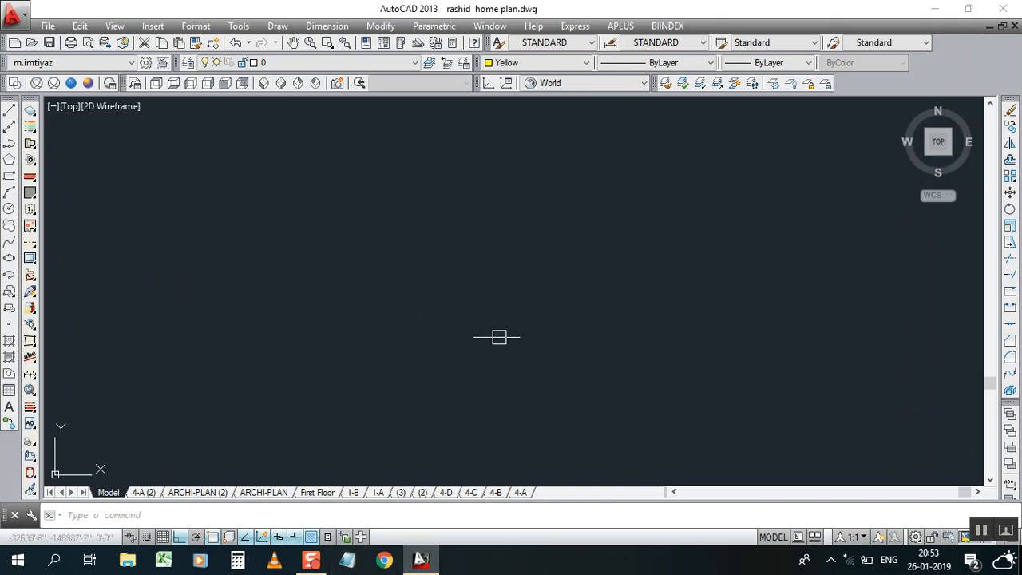
{"action": "mouse_move", "coordinate": [487, 351]}
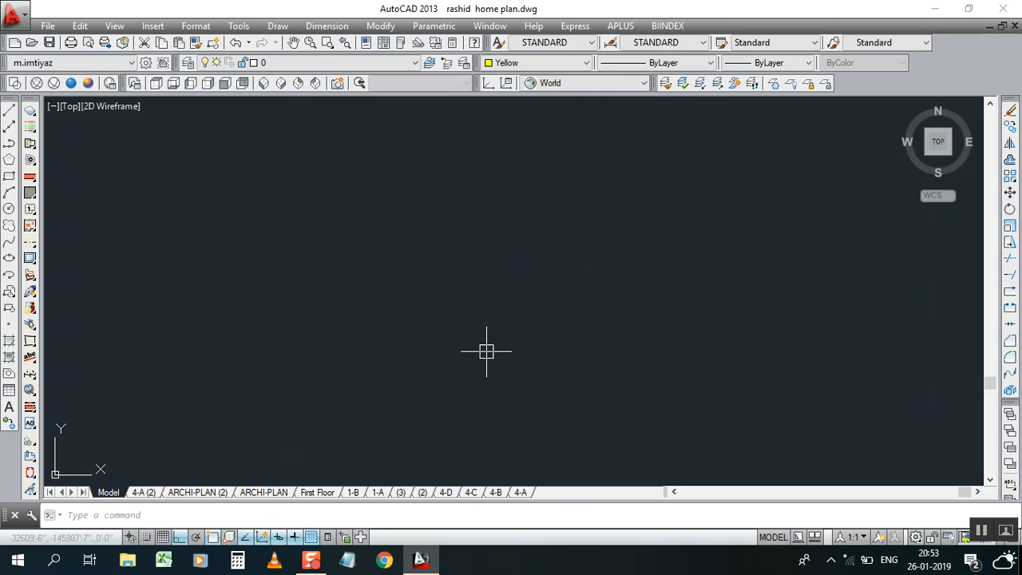
{"action": "mouse_move", "coordinate": [470, 339]}
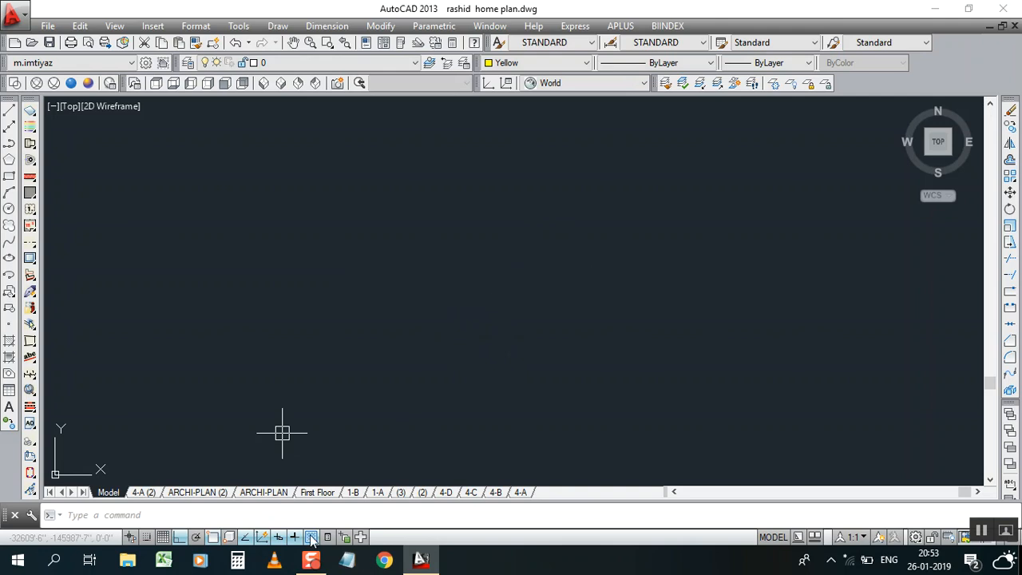
{"action": "left_click", "coordinate": [282, 432]}
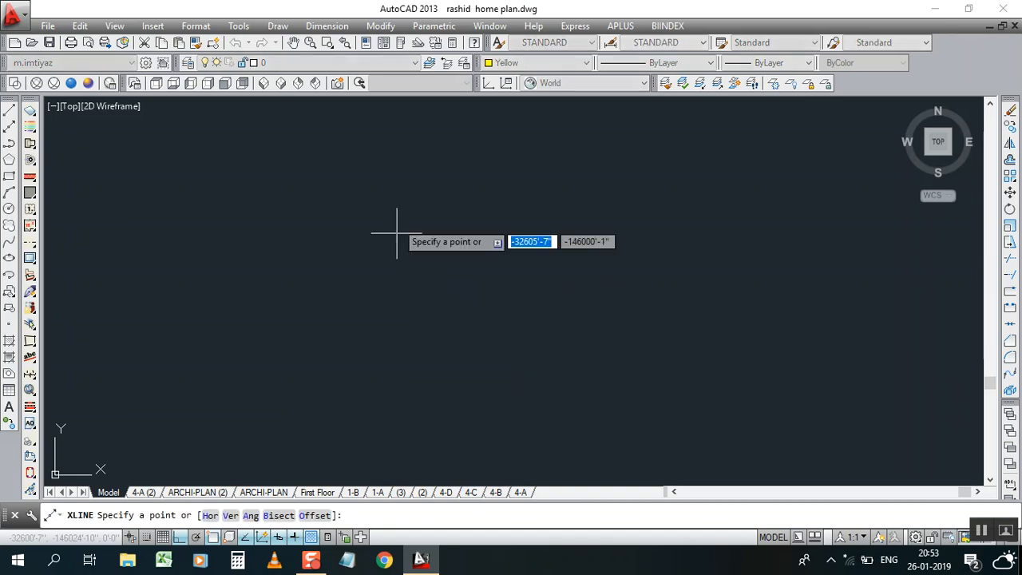
- Place a vertical construction line and offset a parallel copy 10' to its right
{"action": "left_click", "coordinate": [397, 241]}
{"action": "type", "text": "o"}
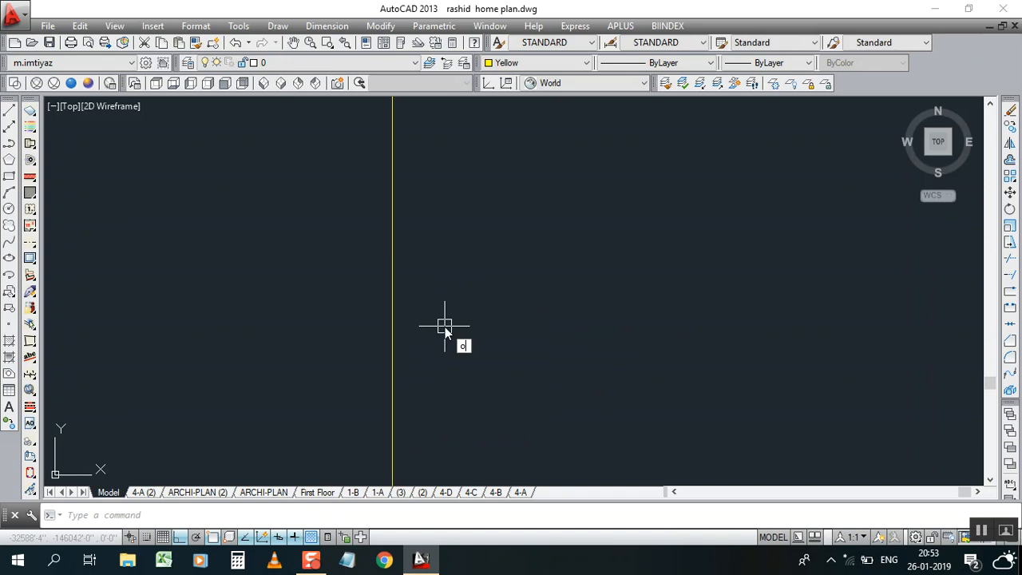
{"action": "type", "text": "O"}
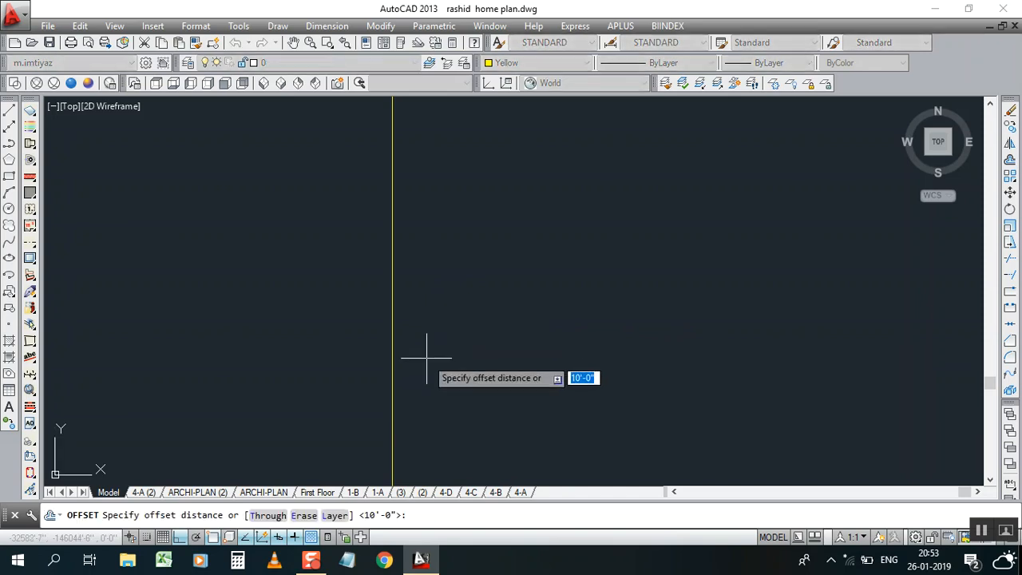
{"action": "type", "text": "1"}
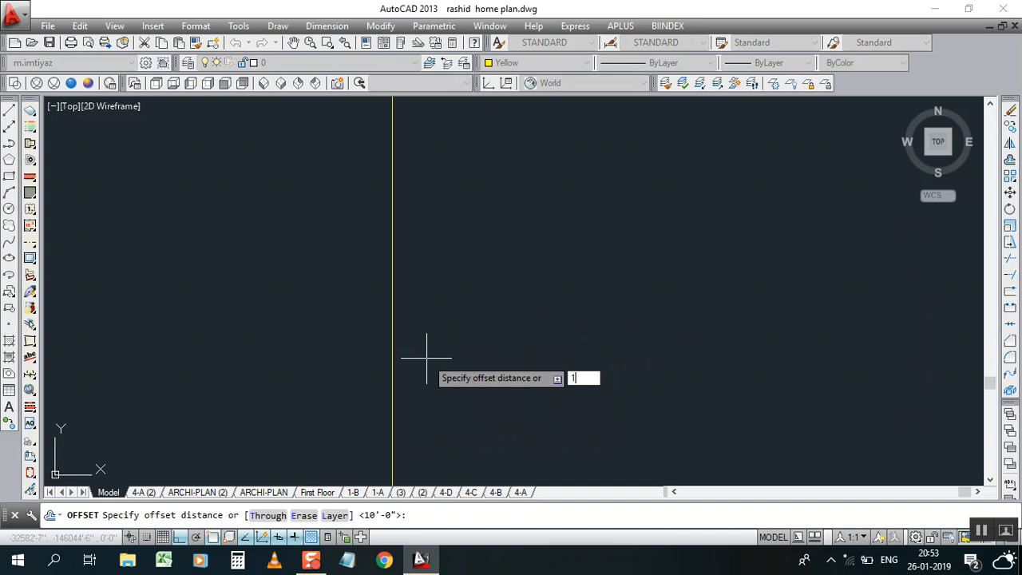
{"action": "type", "text": "0'"}
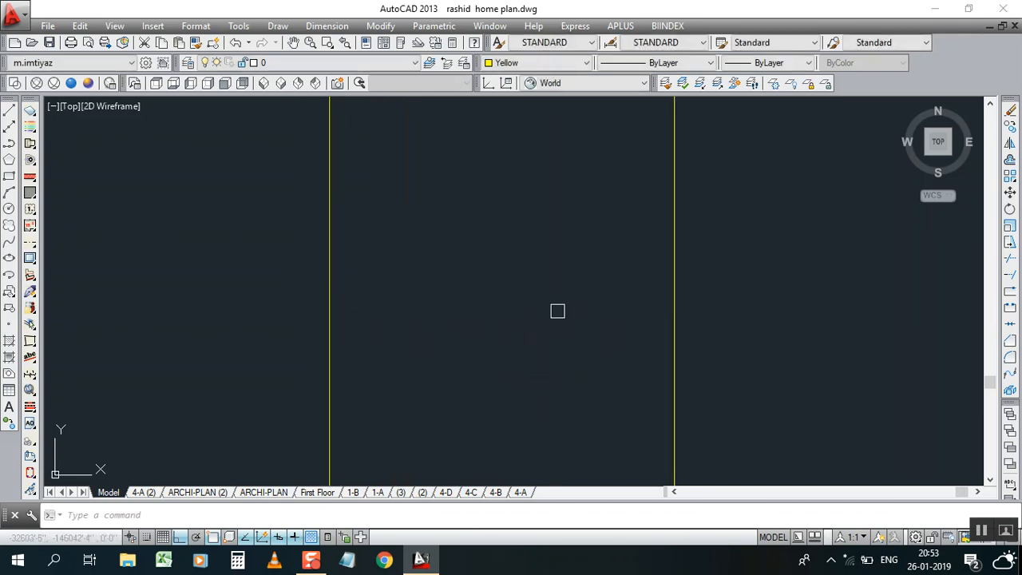
{"action": "mouse_move", "coordinate": [246, 110]}
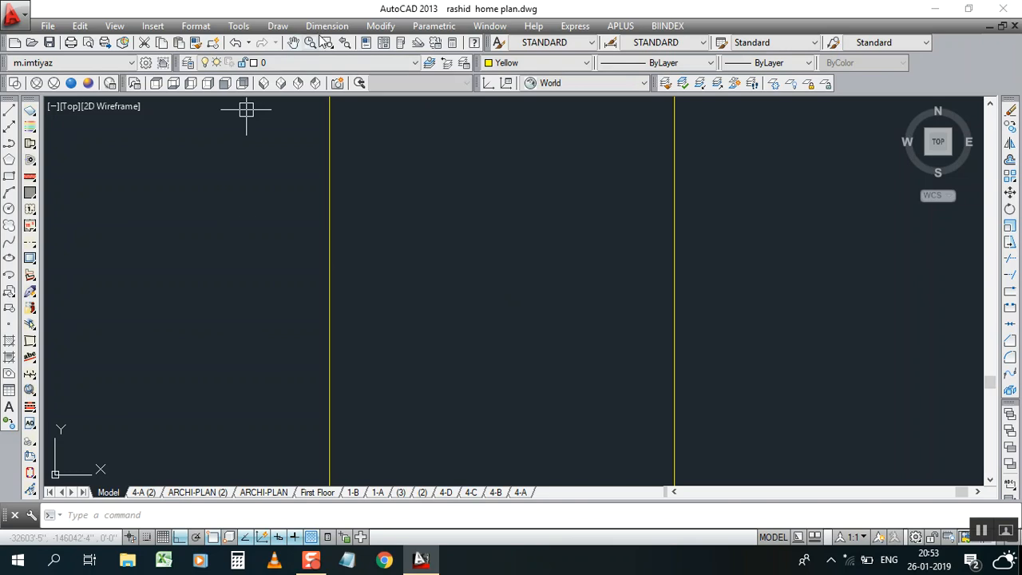
- Dimension the 10' gap between the two vertical lines, then open the dimension style settings
{"action": "left_click", "coordinate": [328, 25]}
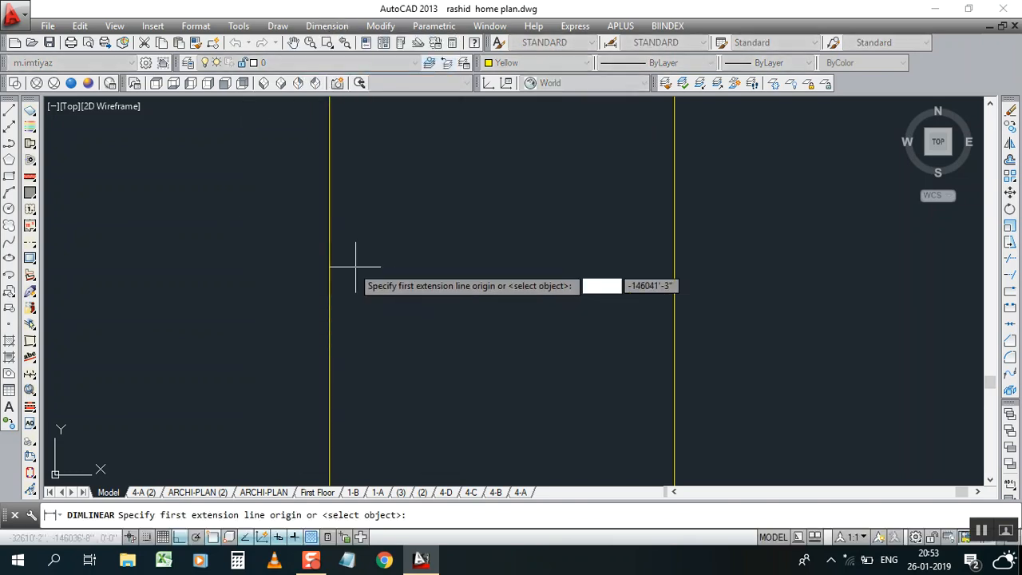
{"action": "left_click", "coordinate": [675, 255]}
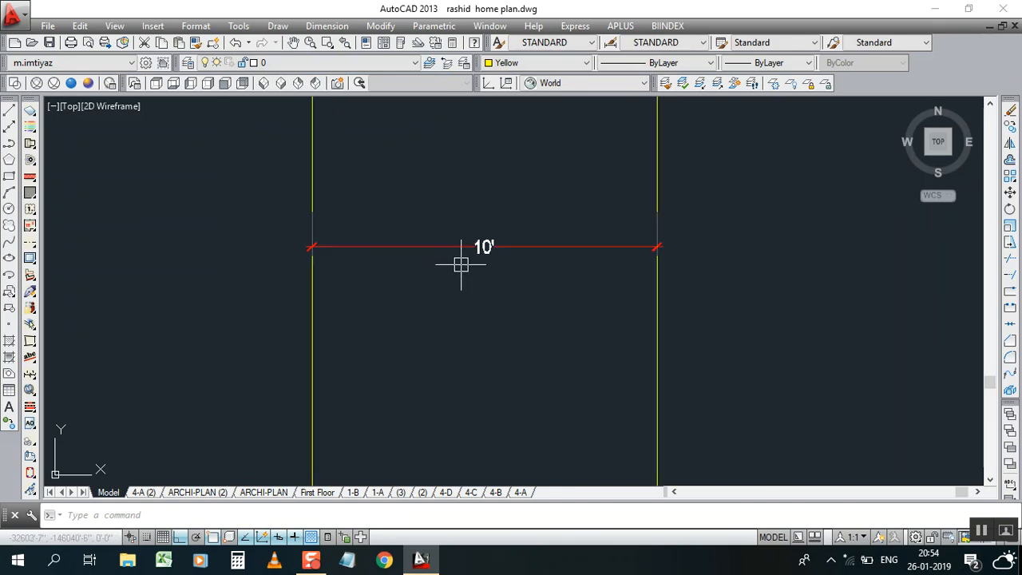
{"action": "mouse_move", "coordinate": [393, 352]}
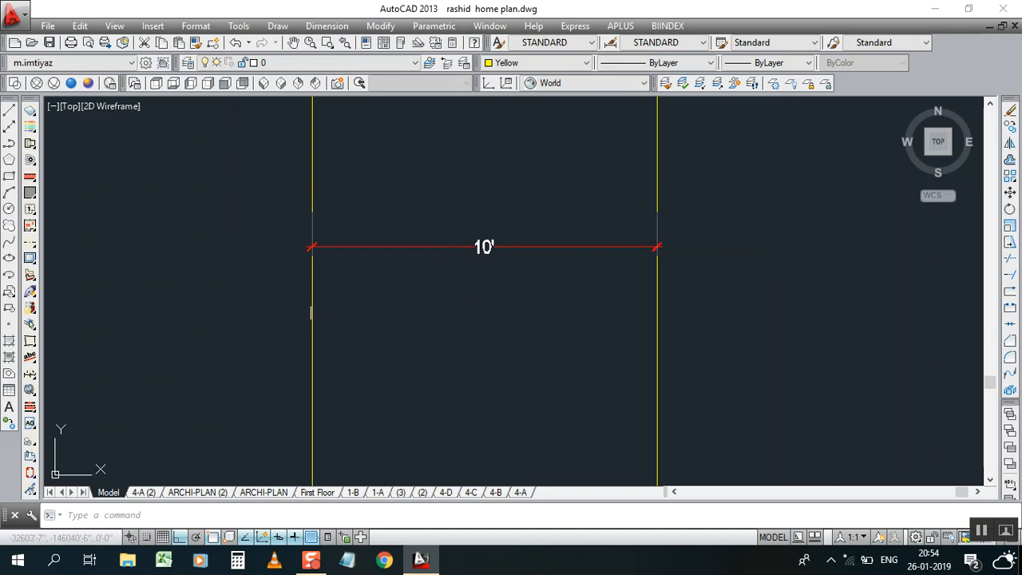
{"action": "mouse_move", "coordinate": [317, 310]}
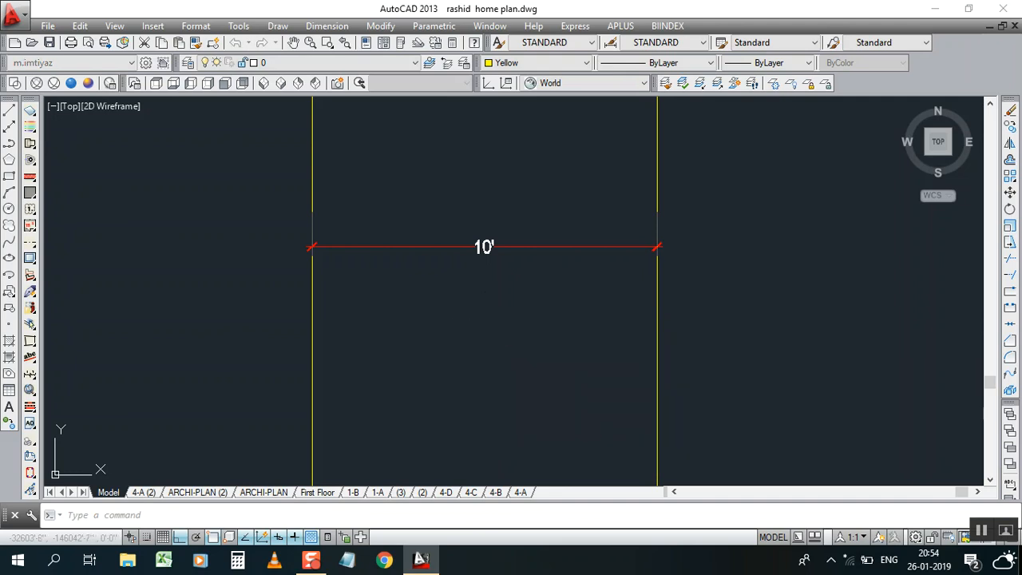
{"action": "left_click", "coordinate": [327, 25]}
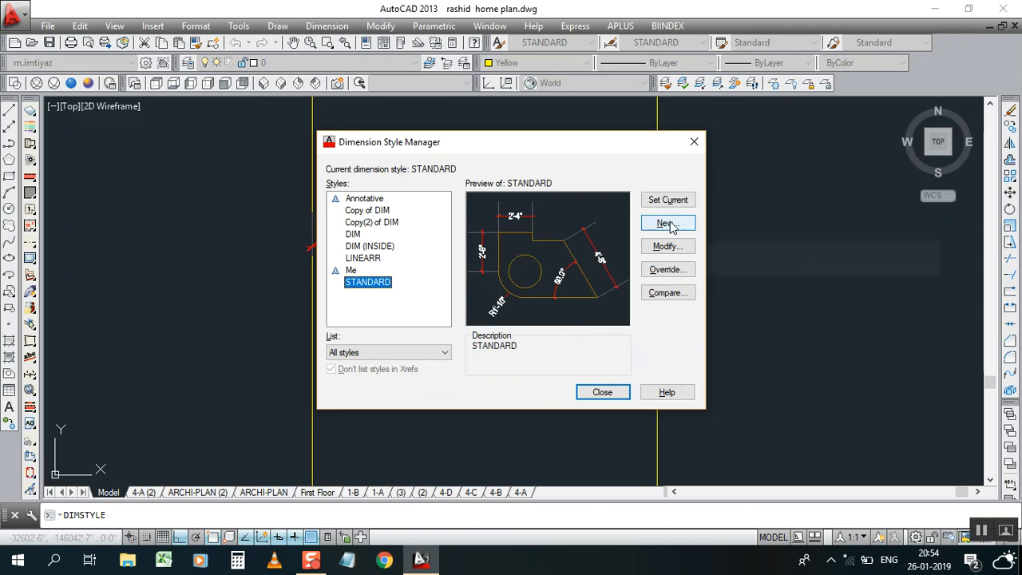
{"action": "mouse_move", "coordinate": [667, 222]}
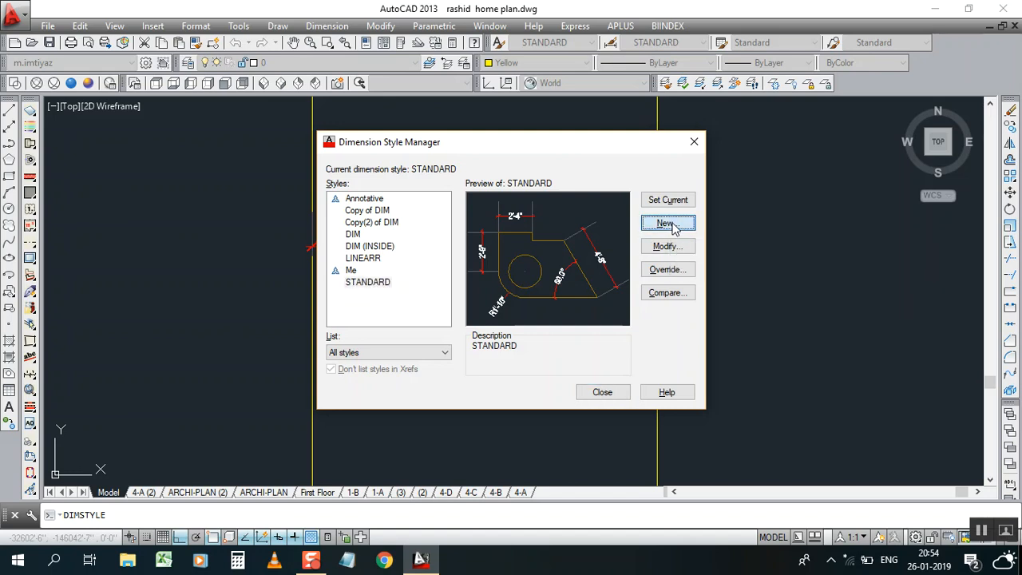
- Begin a new dimension style based on STANDARD in the Dimension Style Manager
{"action": "left_click", "coordinate": [667, 223]}
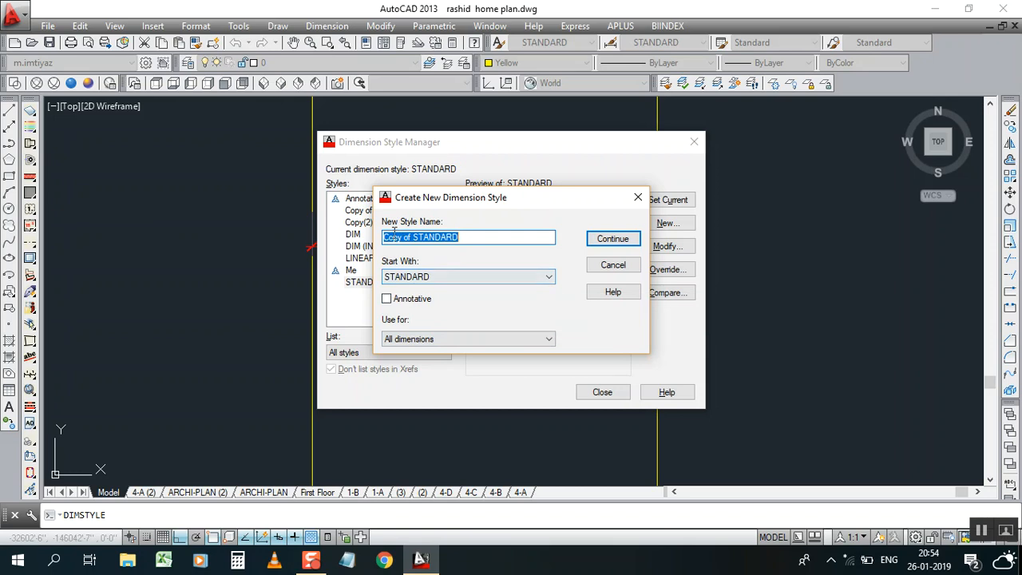
{"action": "mouse_move", "coordinate": [414, 276]}
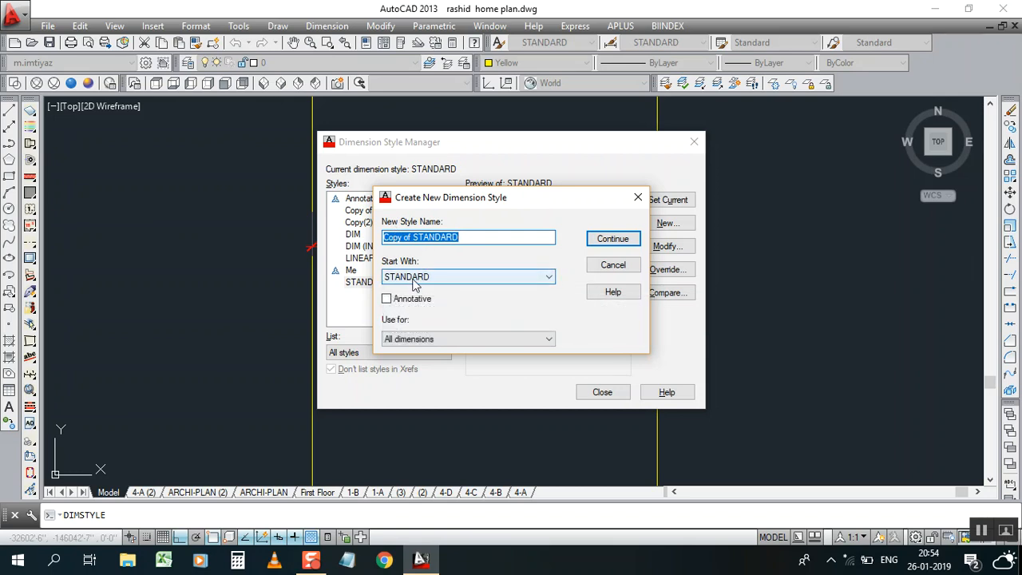
{"action": "mouse_move", "coordinate": [423, 284]}
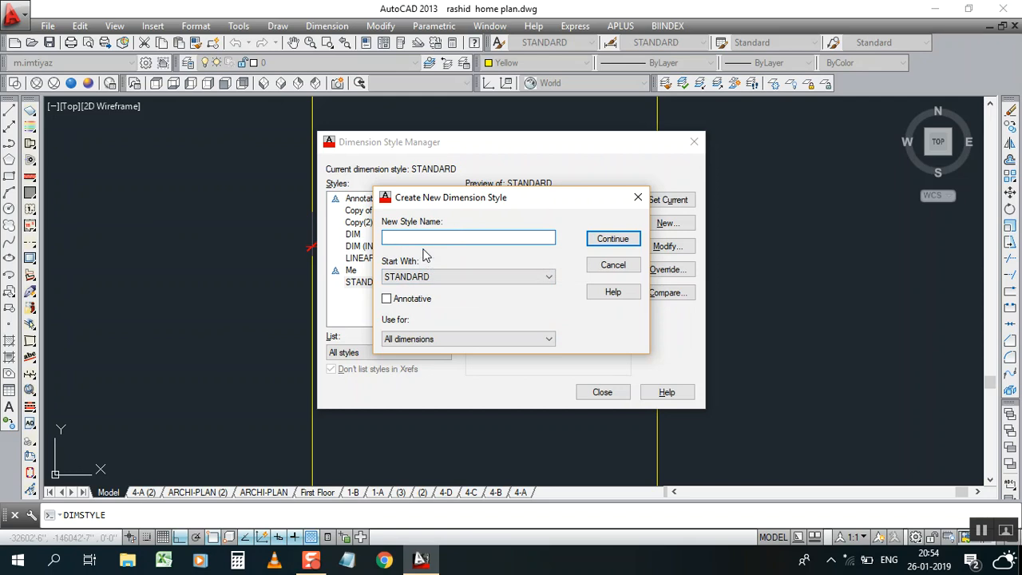
- Name the new style '26-01-2019' and continue to its settings
{"action": "type", "text": "26"}
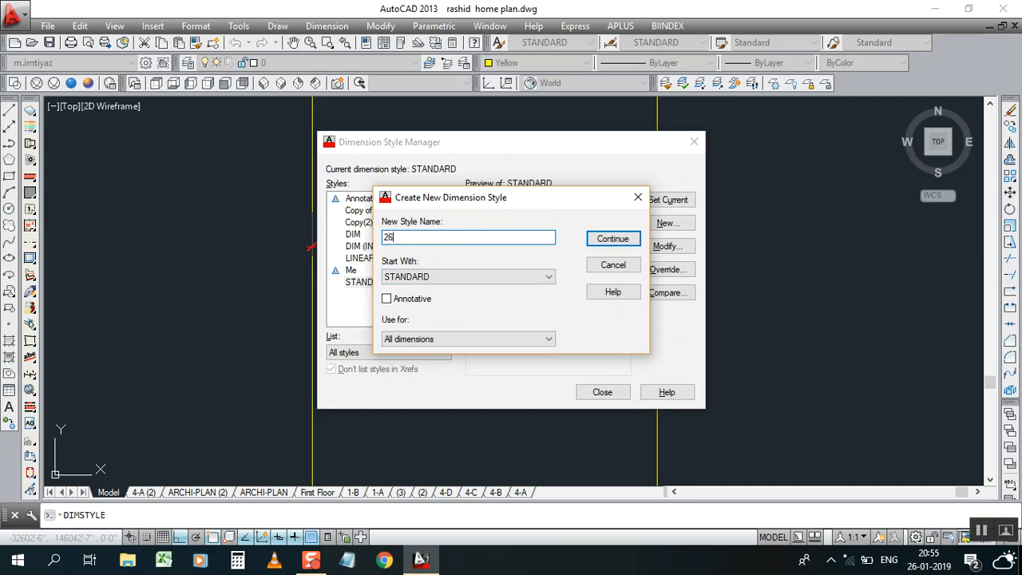
{"action": "type", "text": "-01-"}
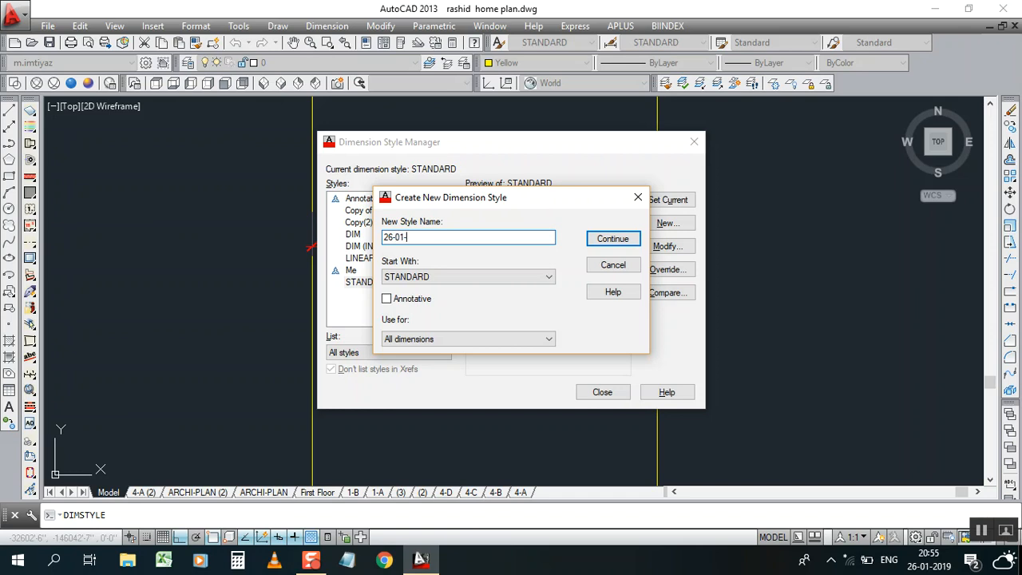
{"action": "type", "text": "2019"}
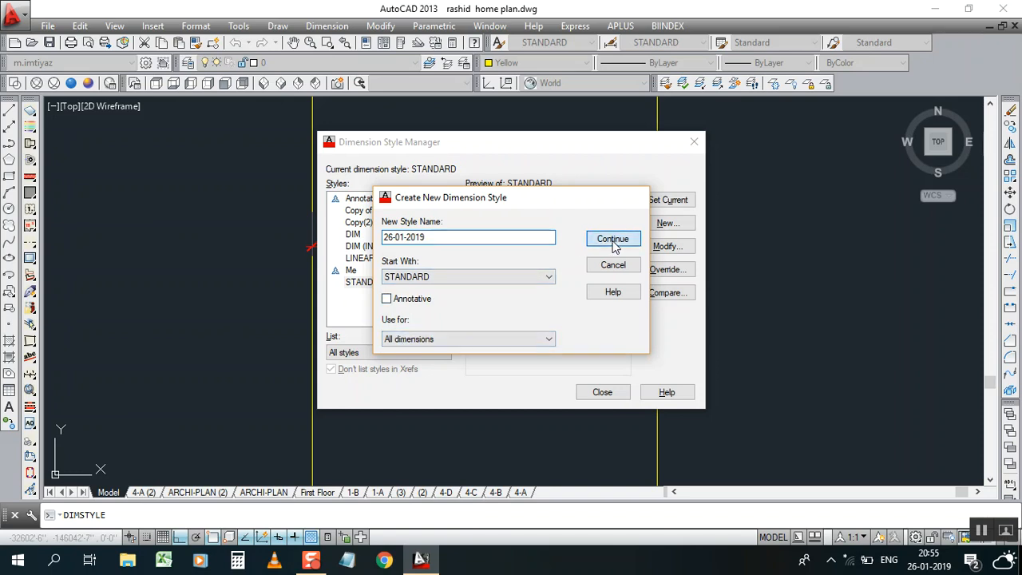
{"action": "left_click", "coordinate": [612, 238]}
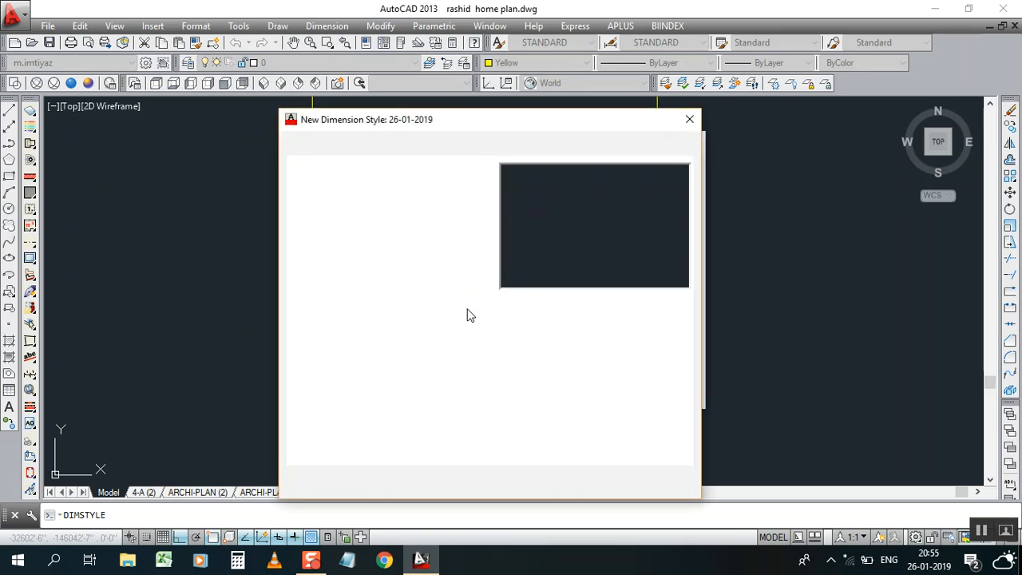
- Set the style's primary units to Decimal format, precision 0, with an 'mm' suffix
{"action": "left_click", "coordinate": [483, 147]}
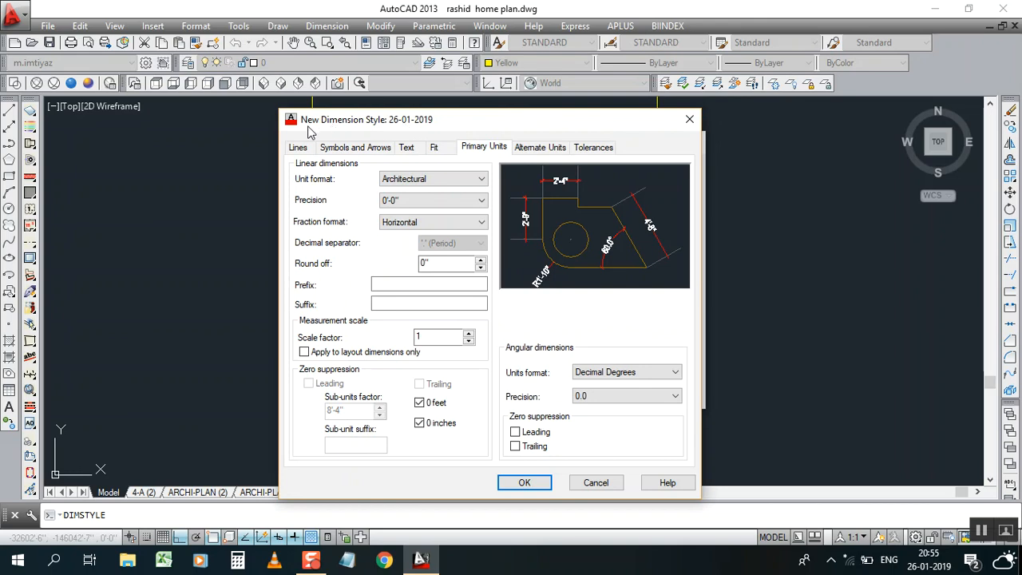
{"action": "mouse_move", "coordinate": [420, 129]}
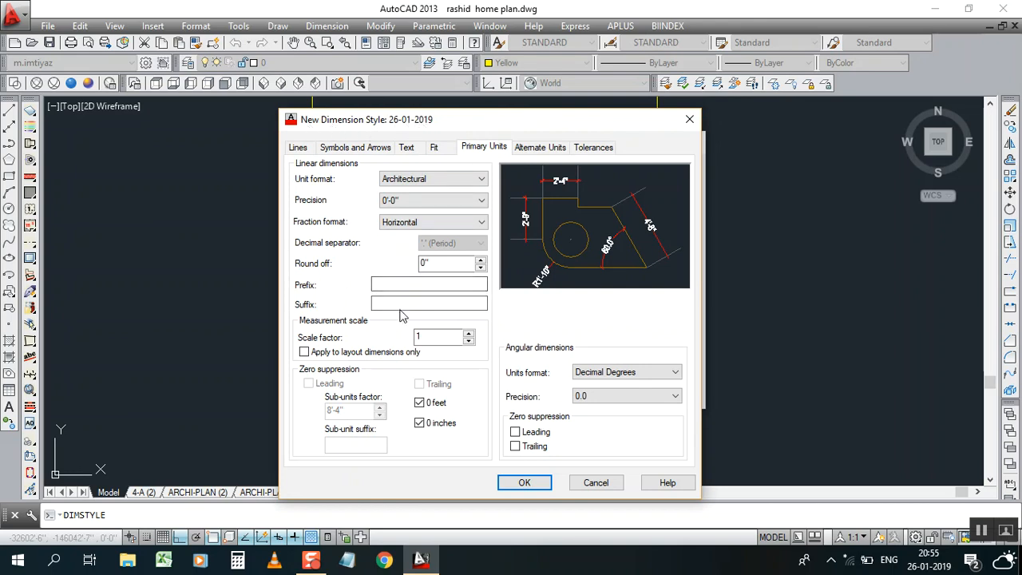
{"action": "left_click", "coordinate": [480, 178]}
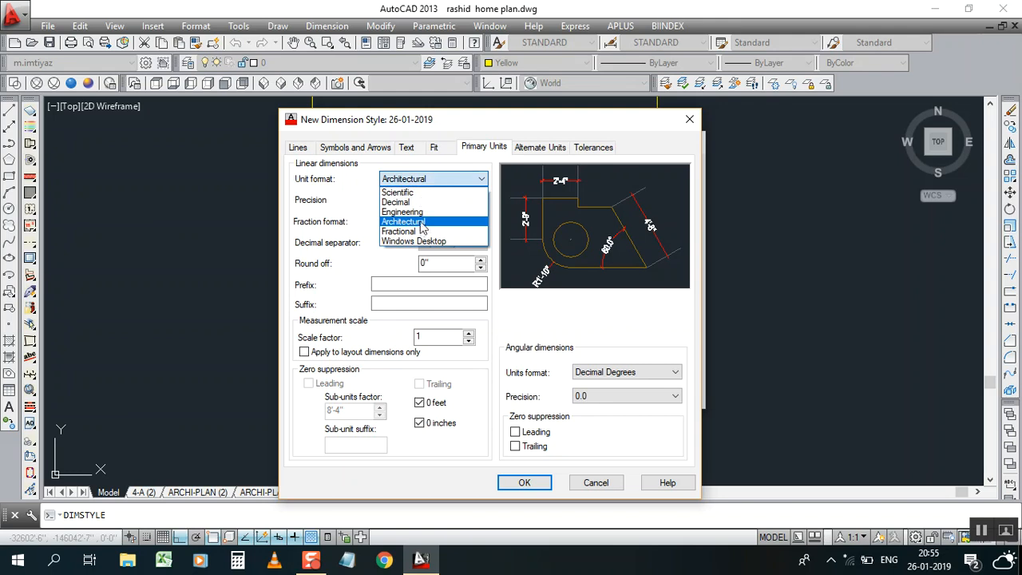
{"action": "left_click", "coordinate": [403, 221]}
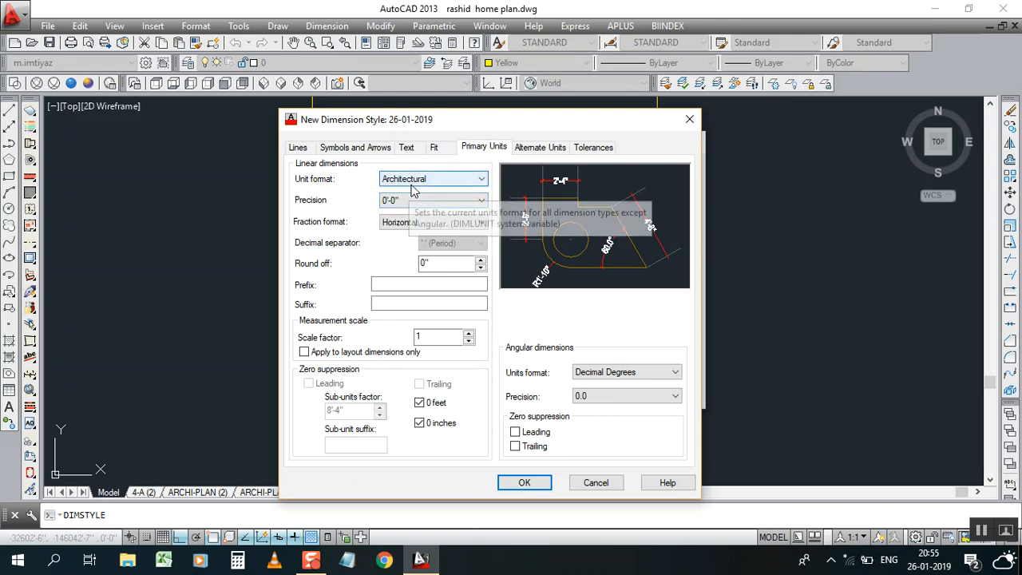
{"action": "mouse_move", "coordinate": [421, 189]}
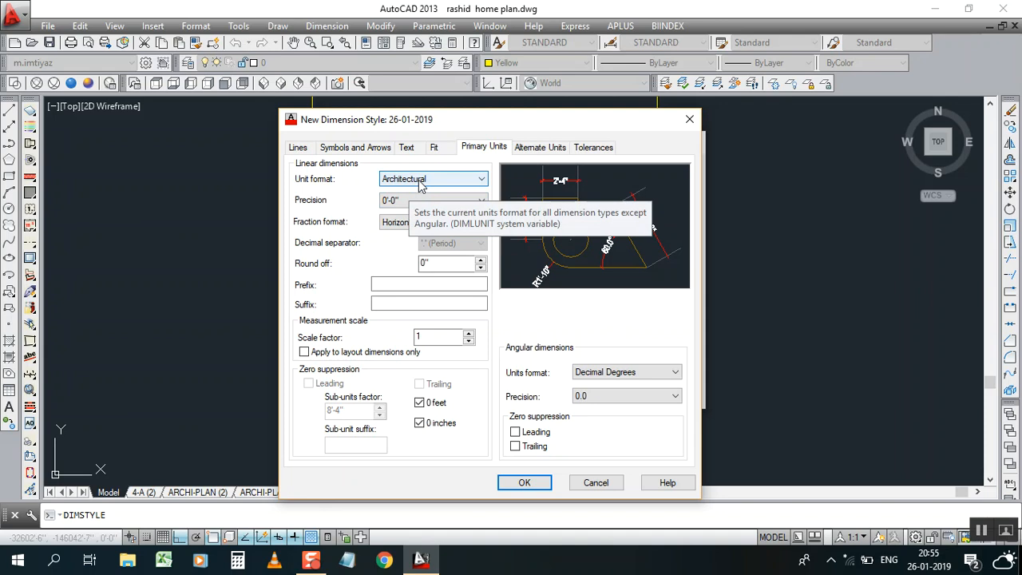
{"action": "left_click", "coordinate": [480, 178]}
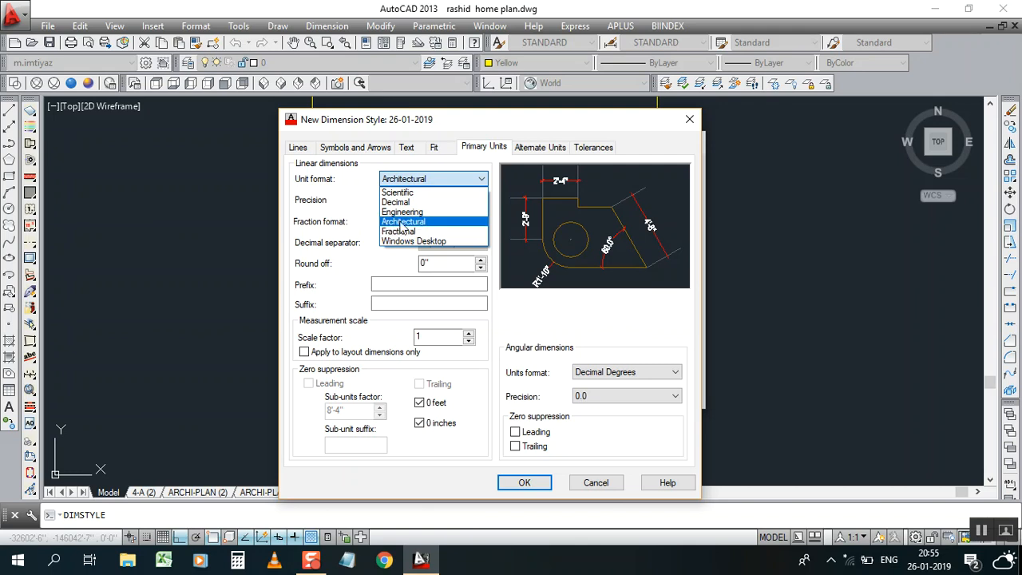
{"action": "mouse_move", "coordinate": [396, 202]}
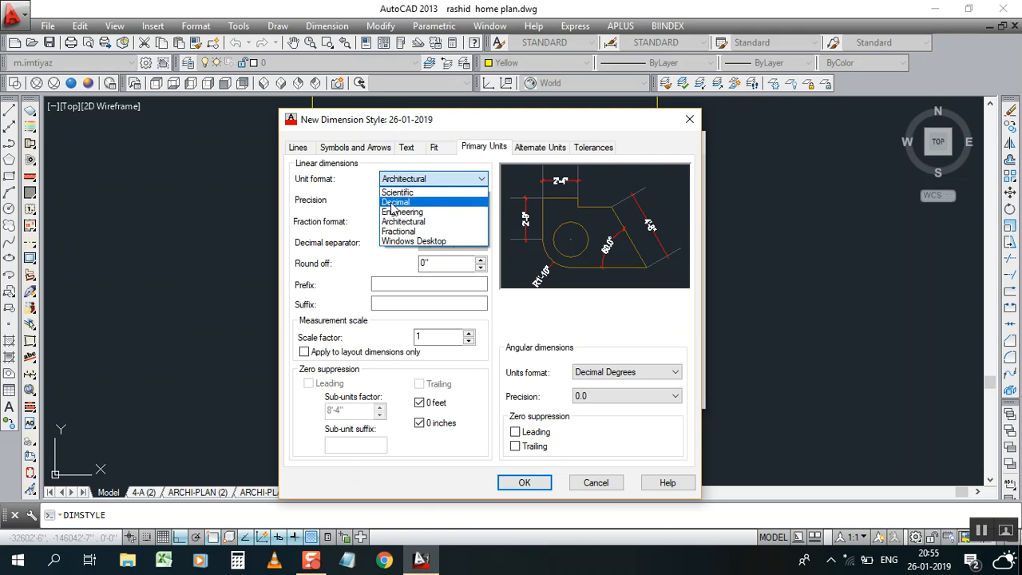
{"action": "left_click", "coordinate": [396, 202]}
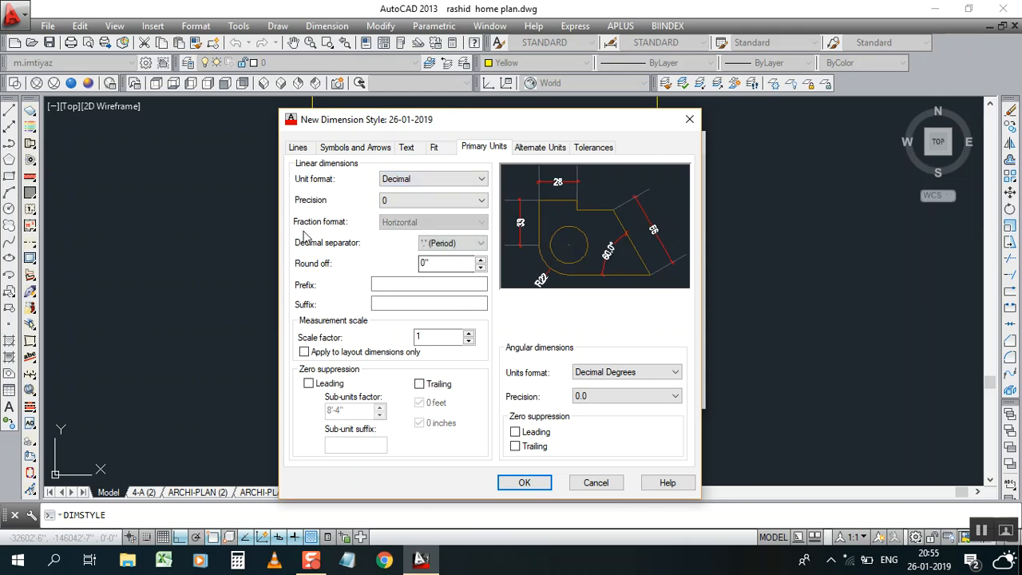
{"action": "left_click", "coordinate": [480, 199]}
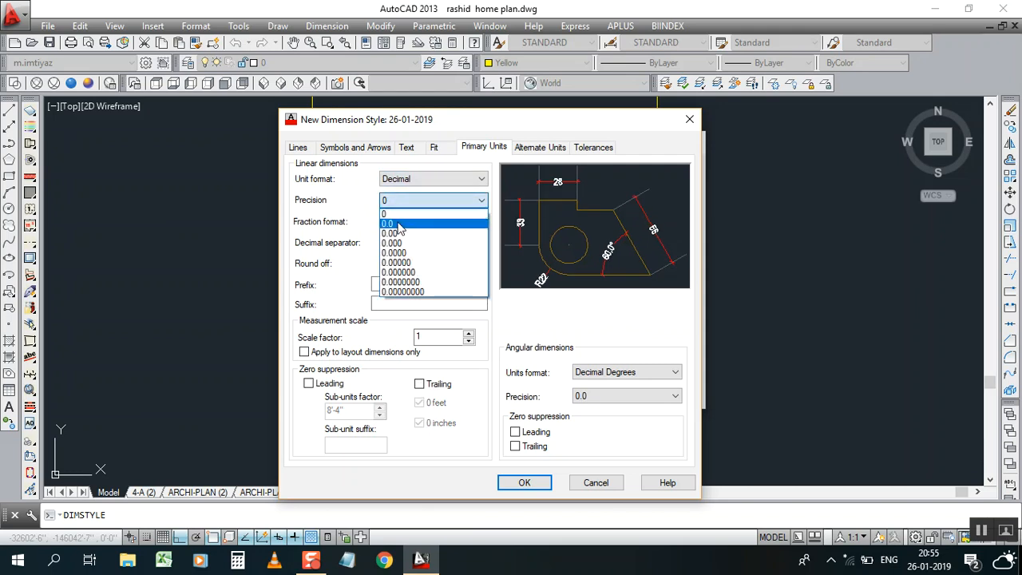
{"action": "left_click", "coordinate": [394, 234]}
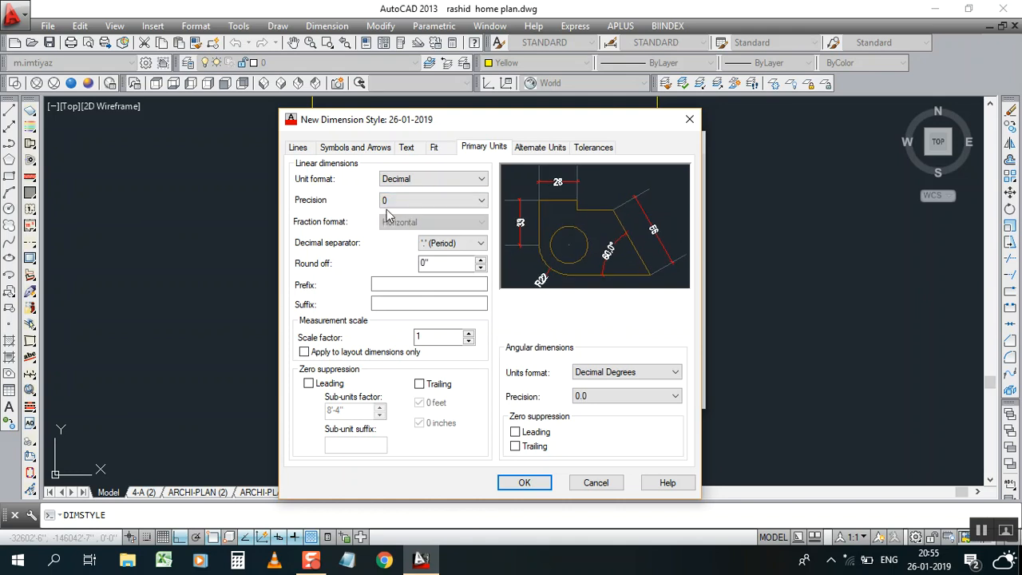
{"action": "mouse_move", "coordinate": [312, 217]}
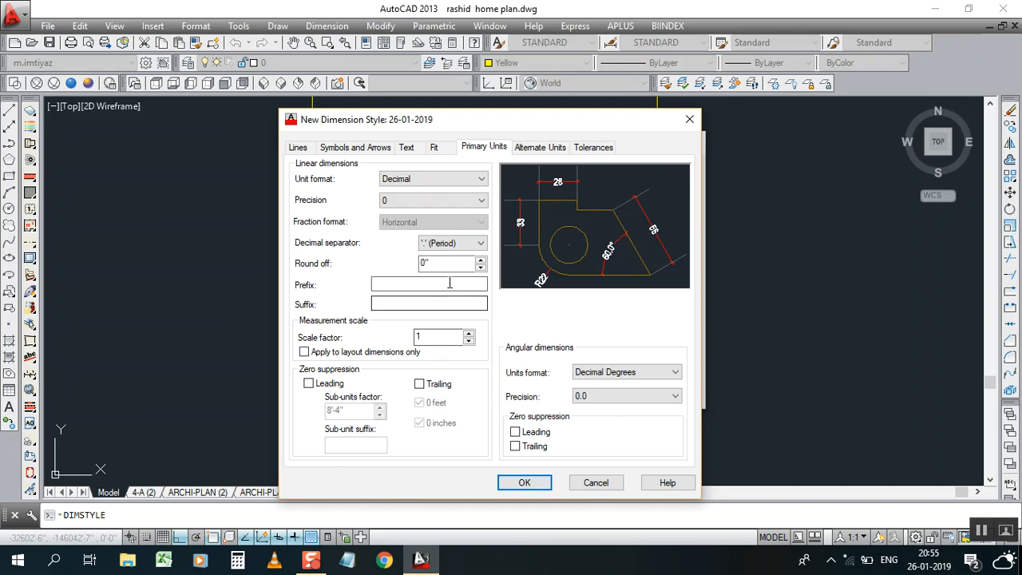
{"action": "mouse_move", "coordinate": [447, 327]}
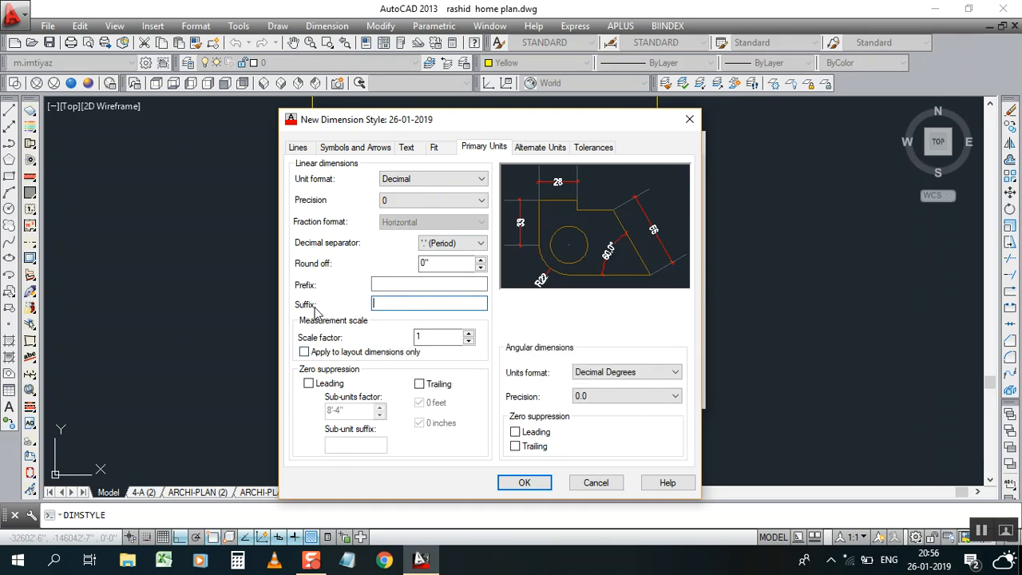
{"action": "mouse_move", "coordinate": [415, 313]}
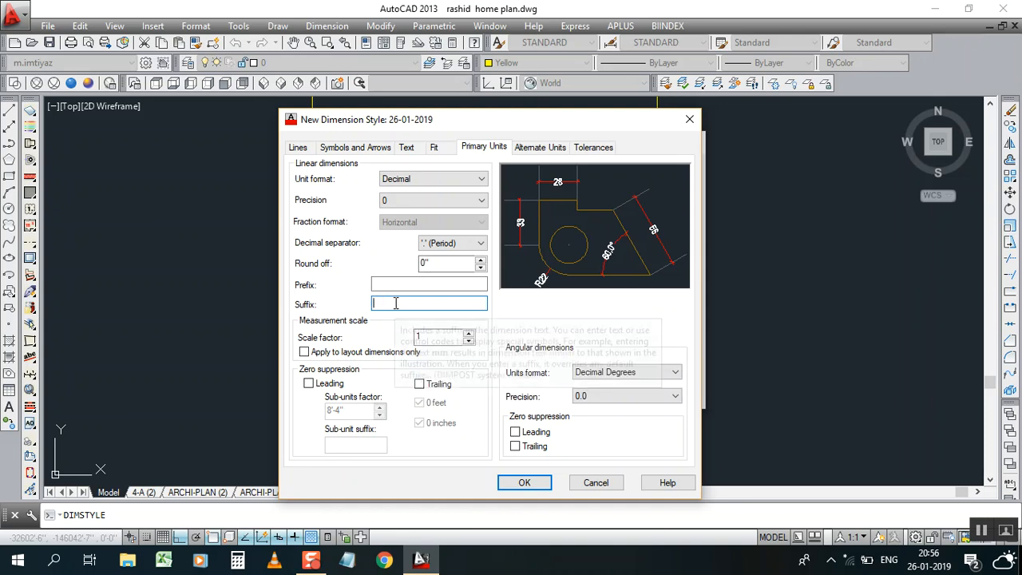
{"action": "mouse_move", "coordinate": [395, 200]}
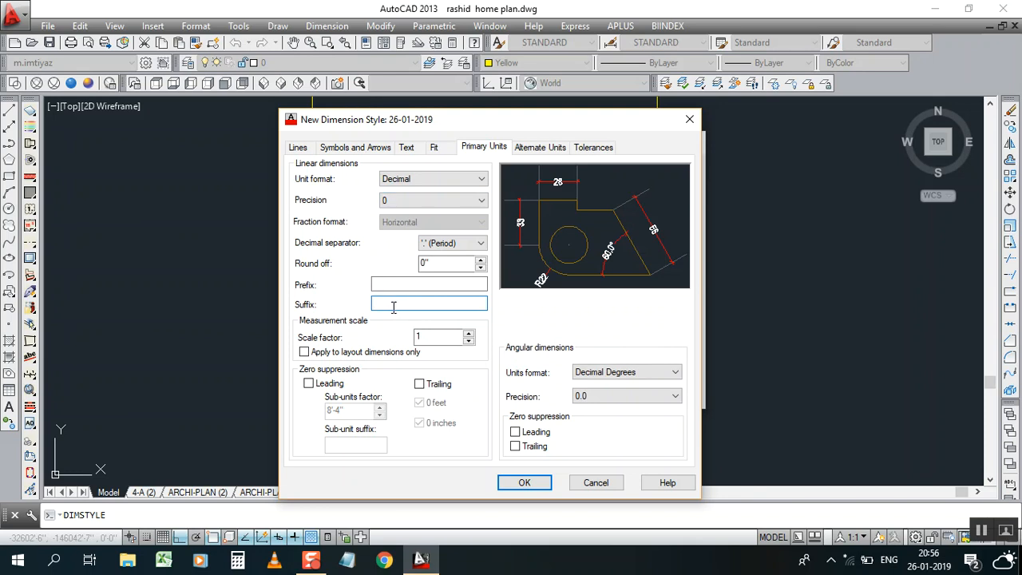
{"action": "mouse_move", "coordinate": [428, 305]}
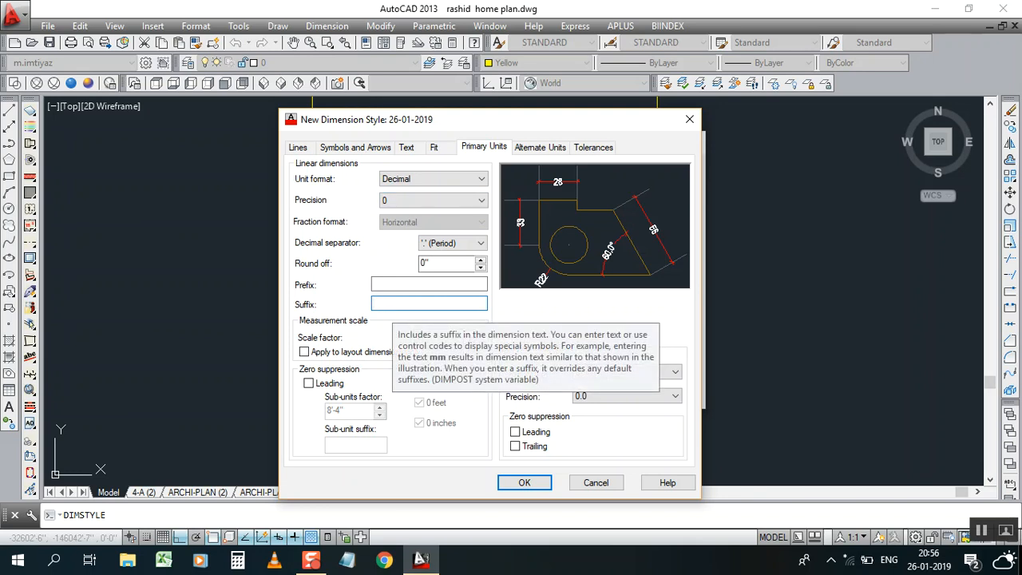
{"action": "type", "text": "mm"}
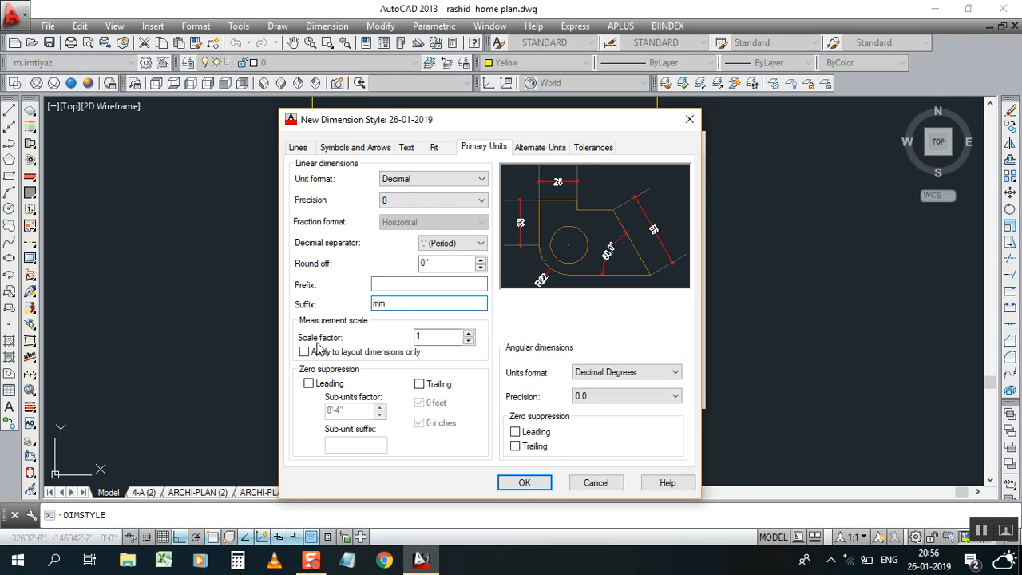
{"action": "mouse_move", "coordinate": [439, 336]}
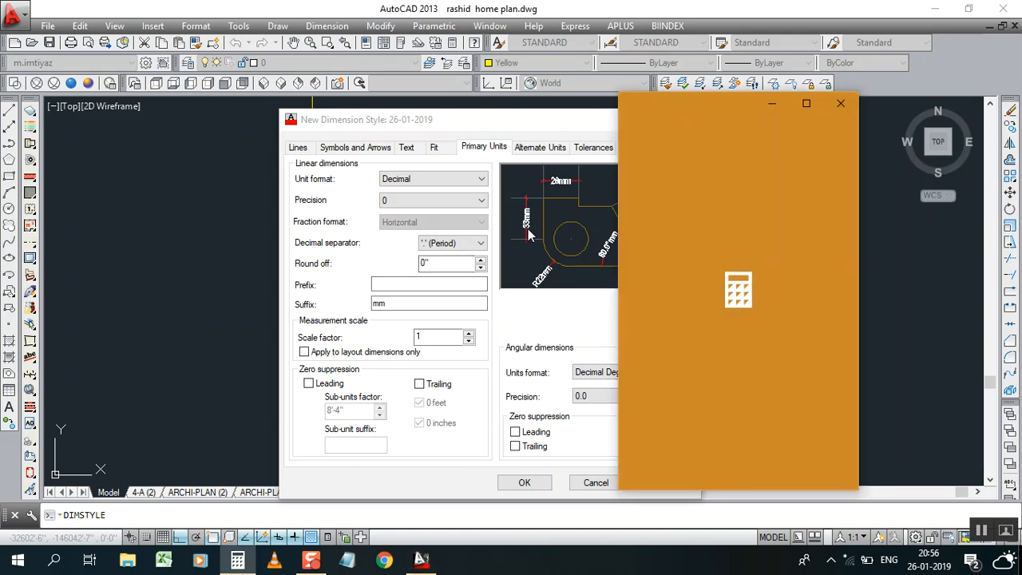
- Enter 1 in Windows Calculator to start the conversion calculation
{"action": "left_click", "coordinate": [739, 289]}
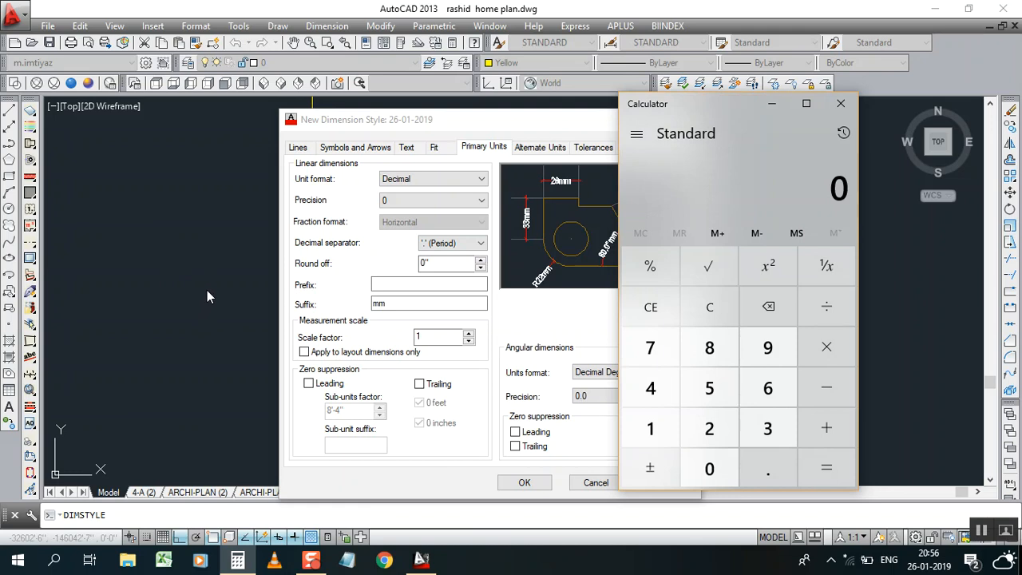
{"action": "mouse_move", "coordinate": [198, 300]}
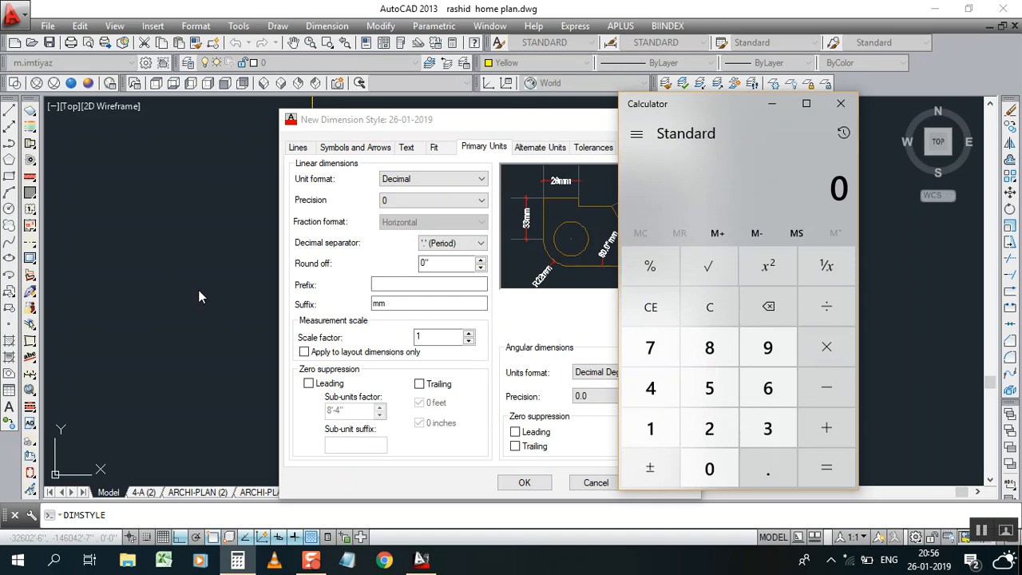
{"action": "mouse_move", "coordinate": [214, 296]}
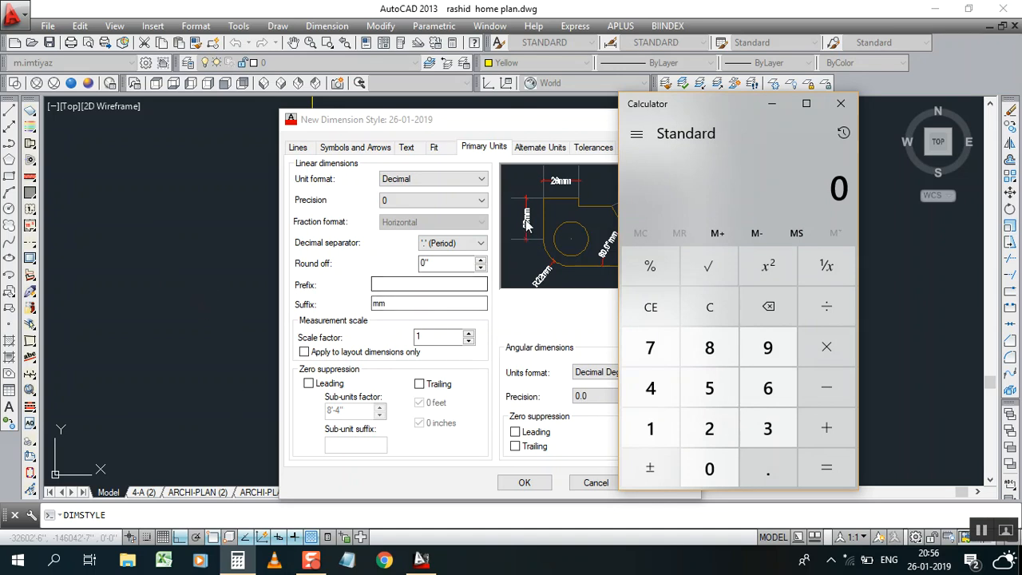
{"action": "mouse_move", "coordinate": [527, 220]}
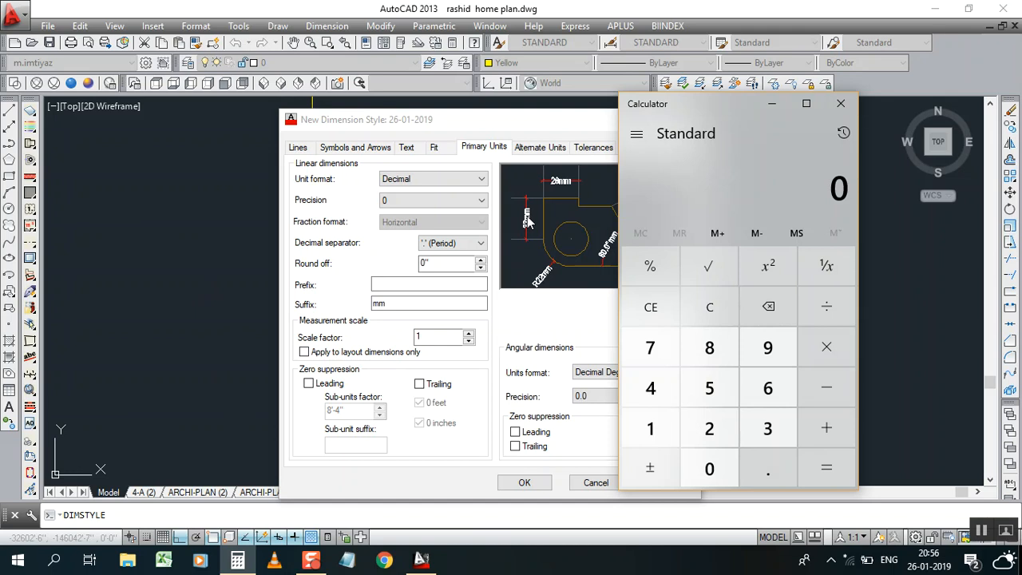
{"action": "mouse_move", "coordinate": [515, 247]}
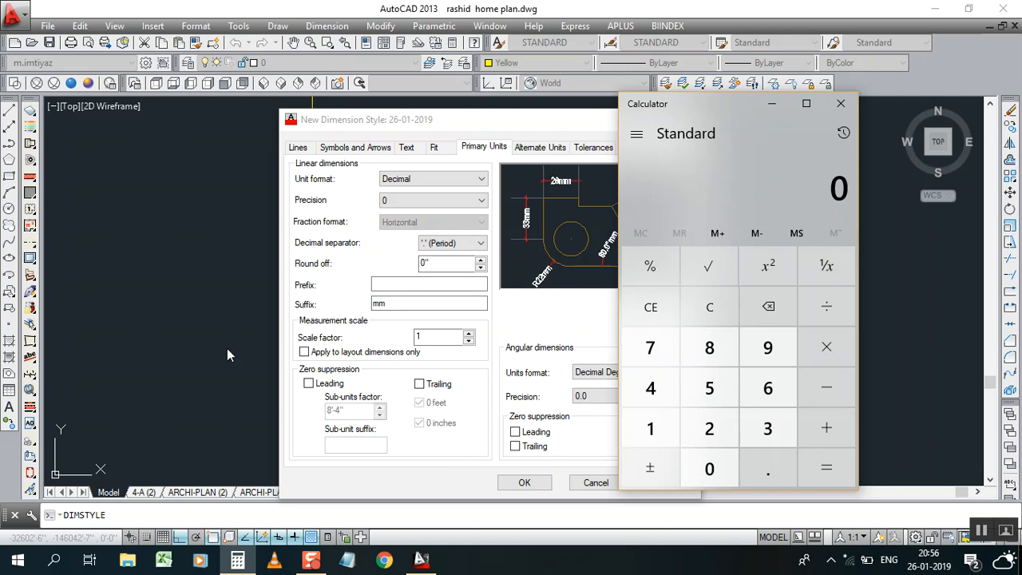
{"action": "mouse_move", "coordinate": [543, 267]}
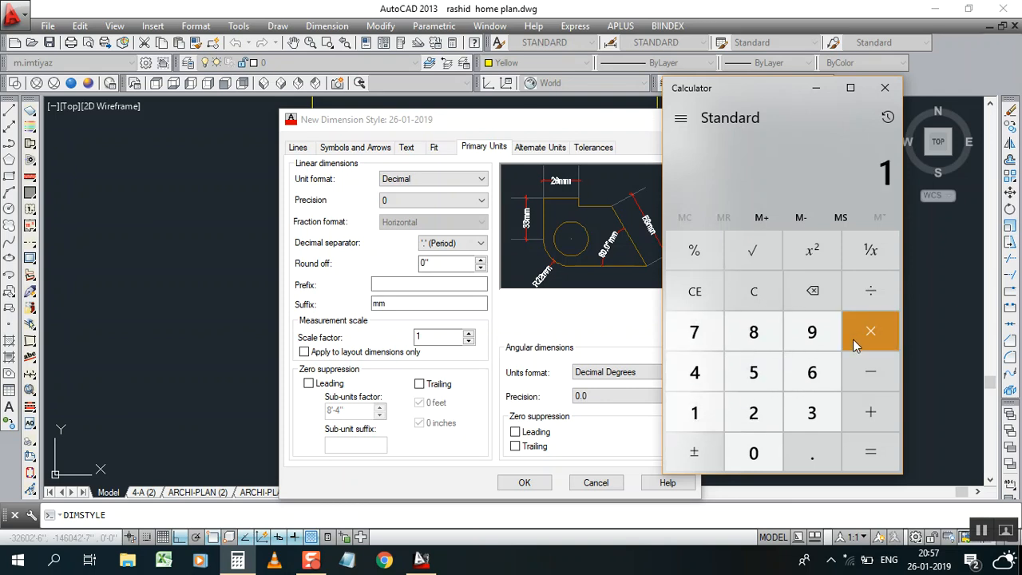
{"action": "mouse_move", "coordinate": [839, 330]}
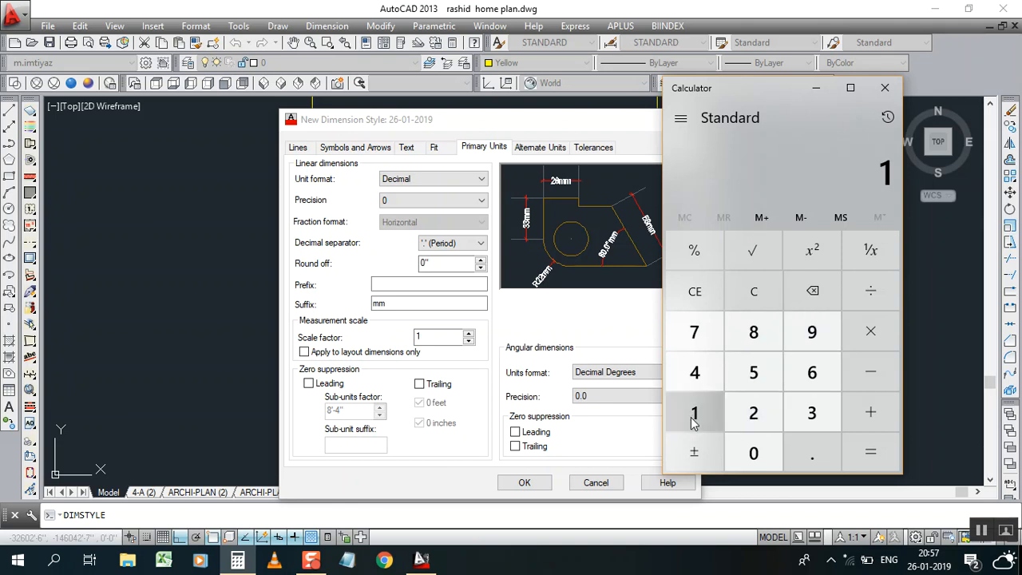
- Multiply 2.54 by 10 in Calculator to get 25.4
{"action": "left_click", "coordinate": [753, 291]}
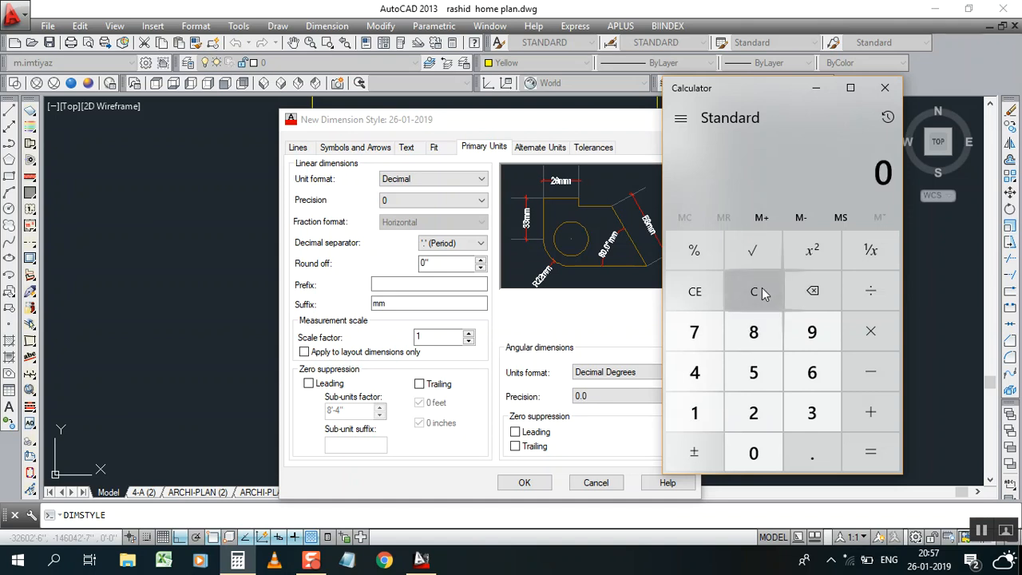
{"action": "left_click", "coordinate": [753, 412]}
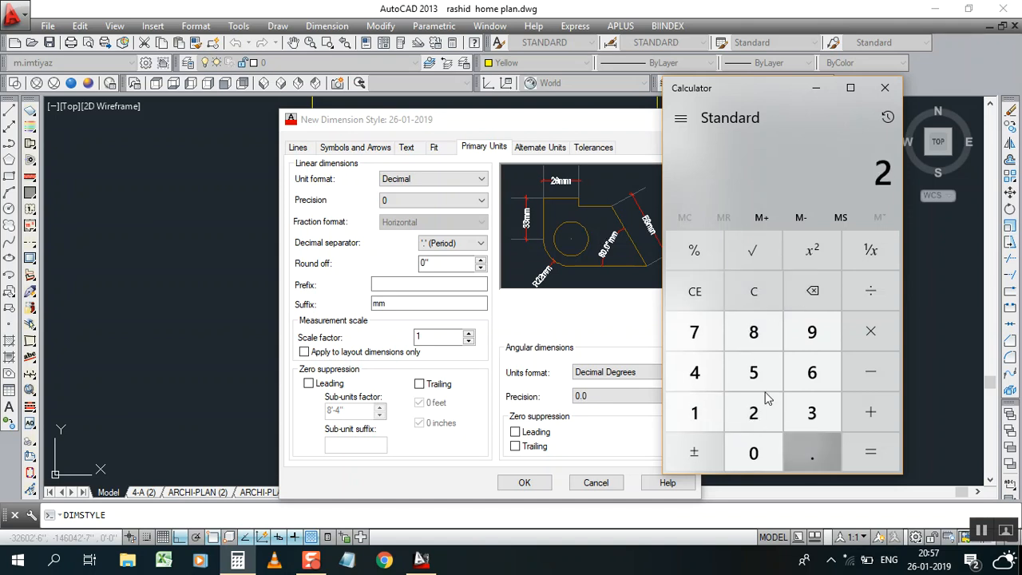
{"action": "left_click", "coordinate": [753, 412]}
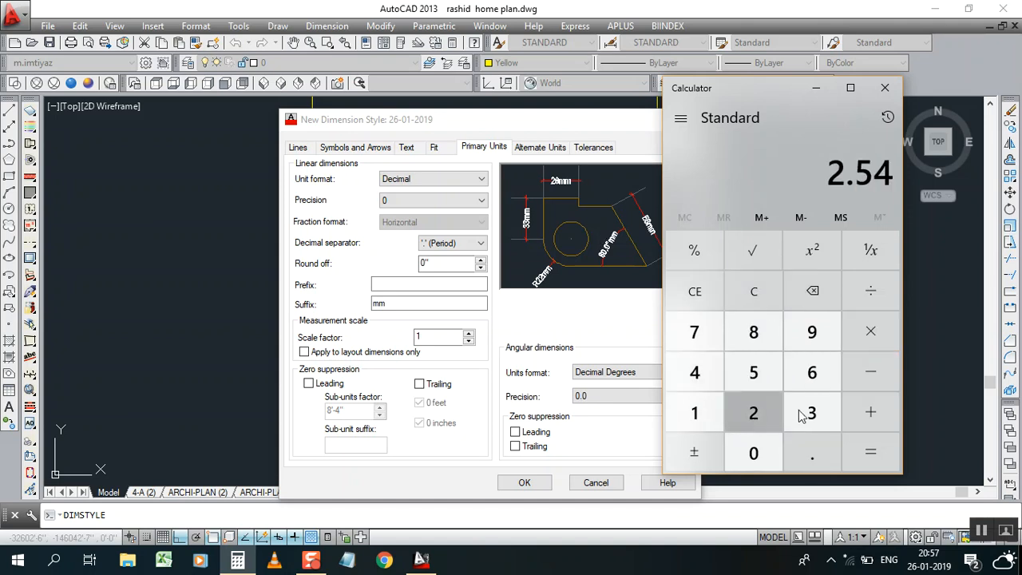
{"action": "mouse_move", "coordinate": [855, 217]}
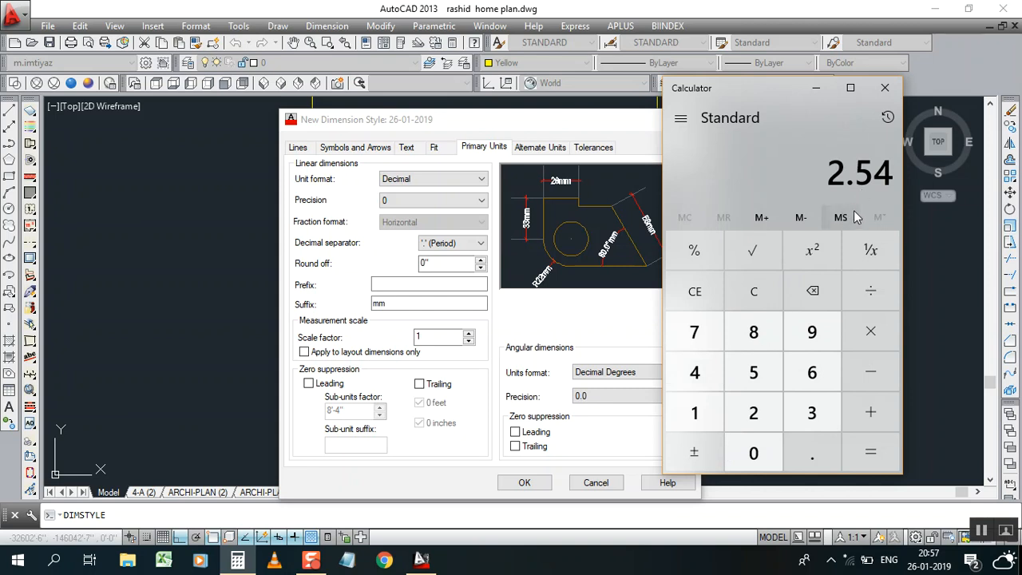
{"action": "mouse_move", "coordinate": [830, 218]}
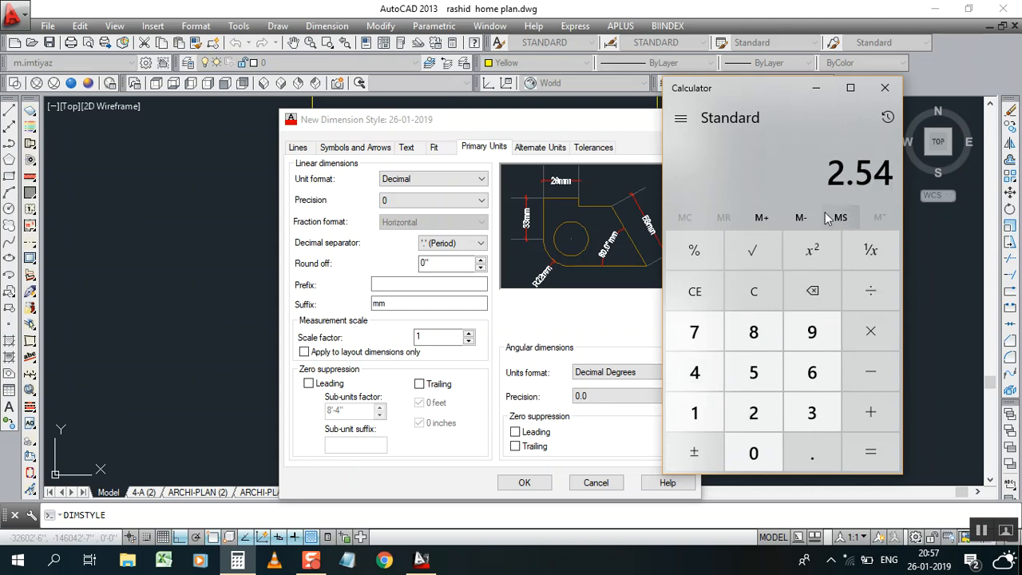
{"action": "mouse_move", "coordinate": [845, 193]}
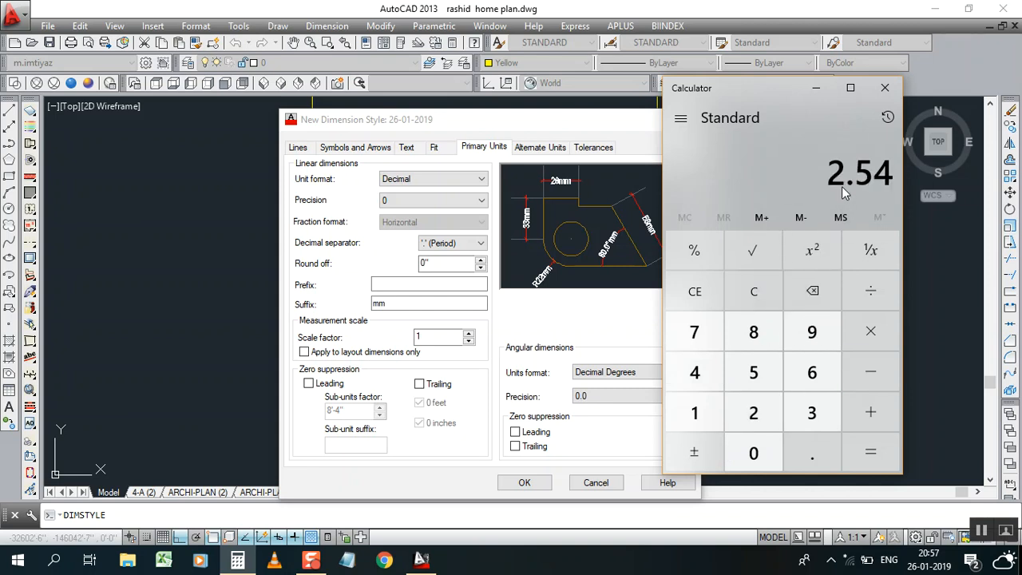
{"action": "mouse_move", "coordinate": [835, 192]}
{"action": "type", "text": "10"}
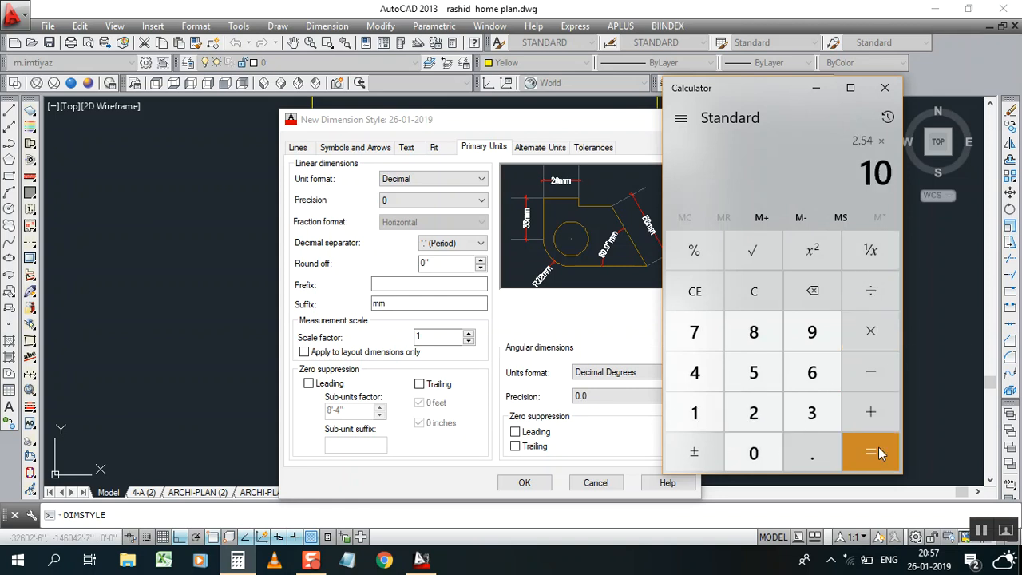
{"action": "left_click", "coordinate": [871, 453]}
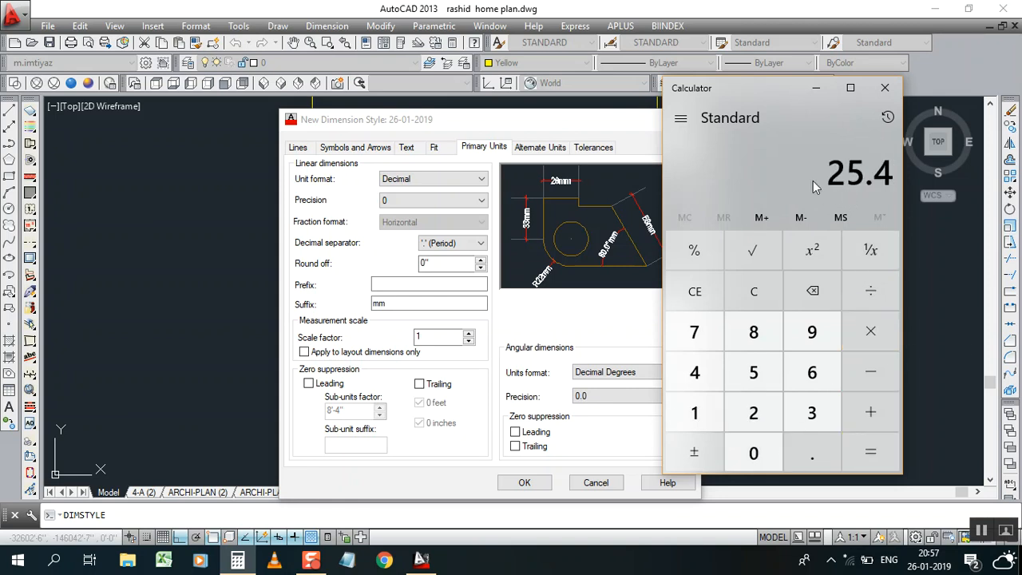
{"action": "mouse_move", "coordinate": [847, 185]}
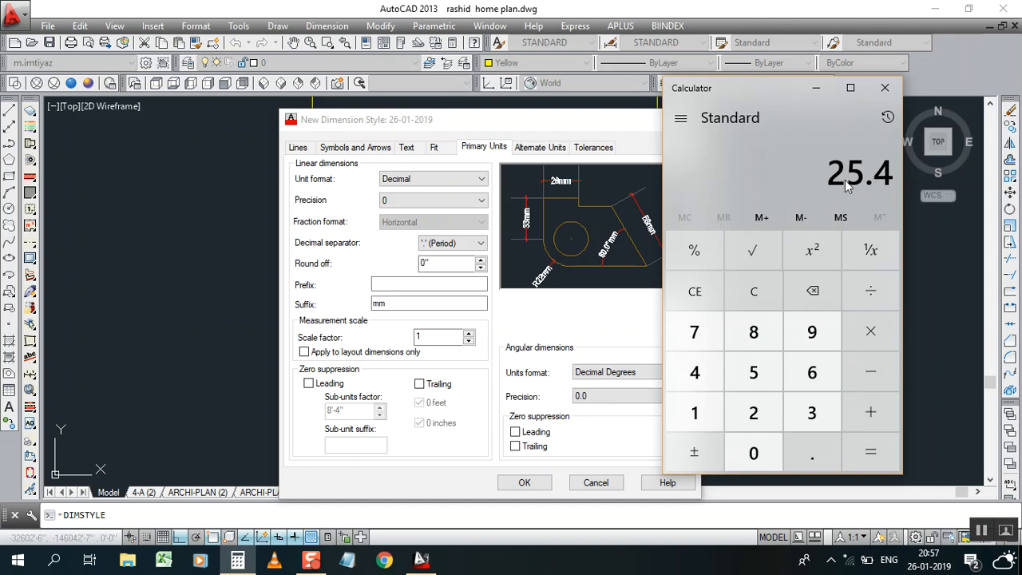
{"action": "mouse_move", "coordinate": [868, 186]}
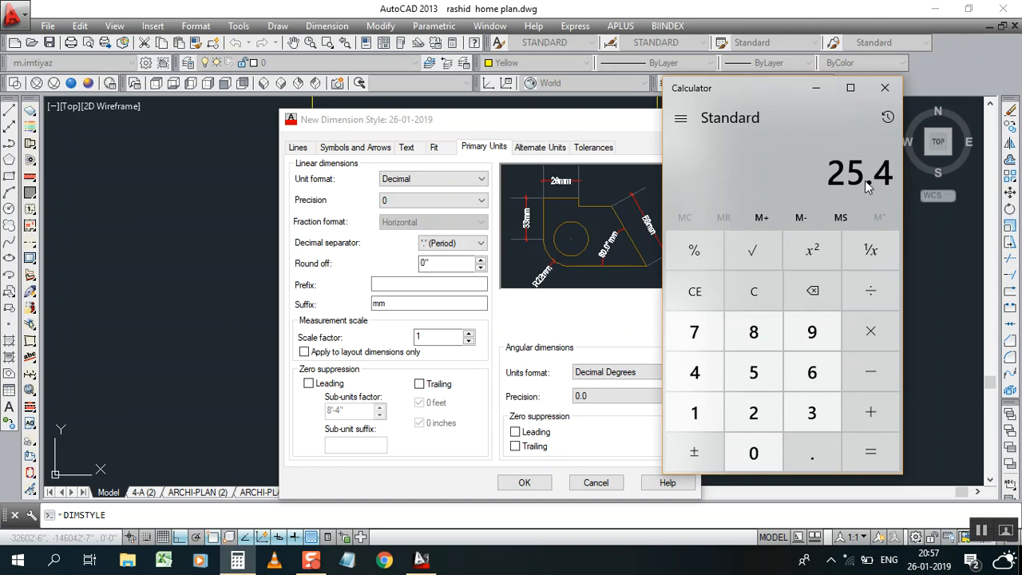
{"action": "mouse_move", "coordinate": [856, 206]}
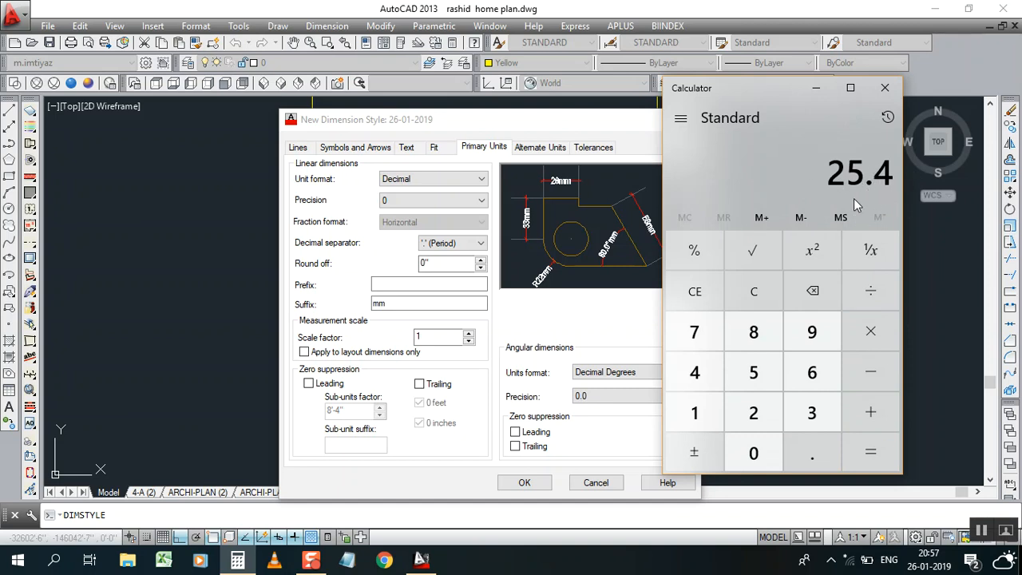
{"action": "mouse_move", "coordinate": [872, 228]}
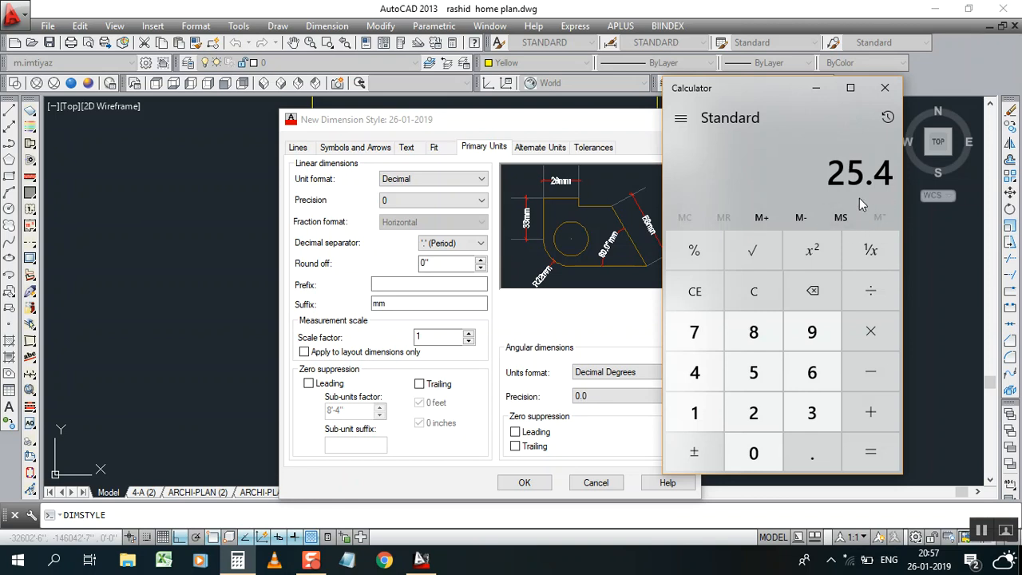
{"action": "mouse_move", "coordinate": [875, 150]}
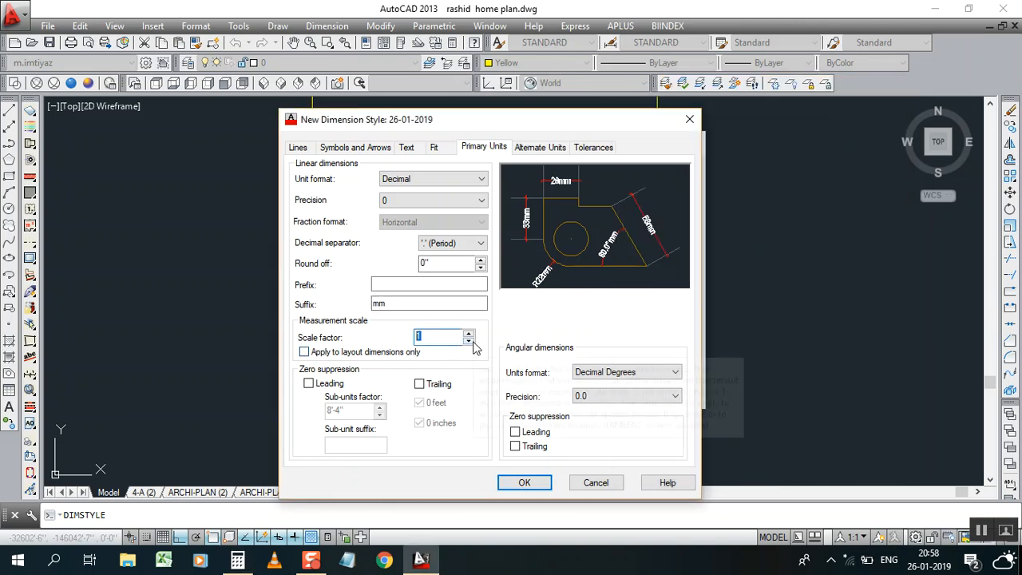
- Set the 26-01-2019 style's scale factor to 25.4, save it, and make it current
{"action": "type", "text": "25.4"}
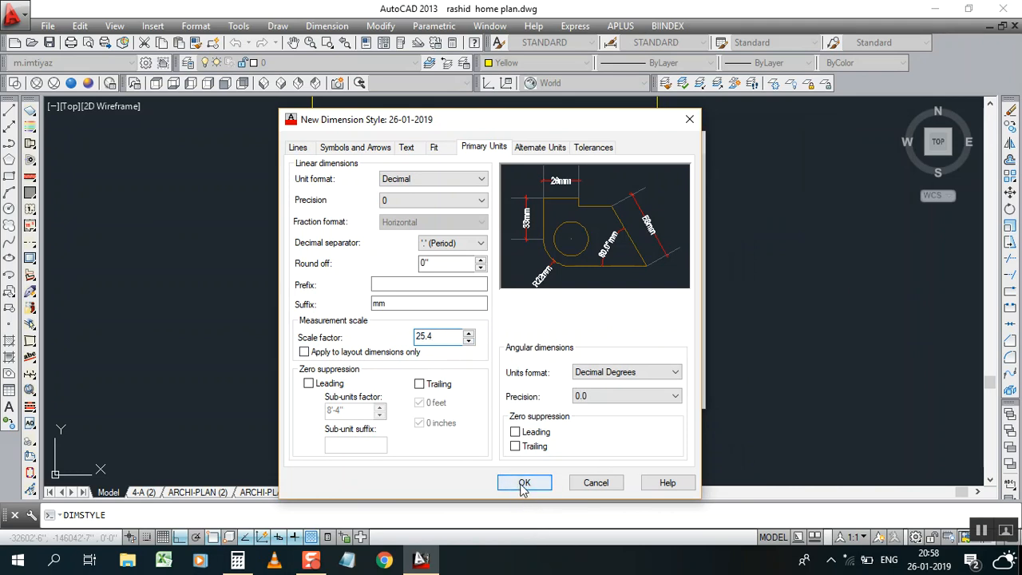
{"action": "left_click", "coordinate": [524, 483]}
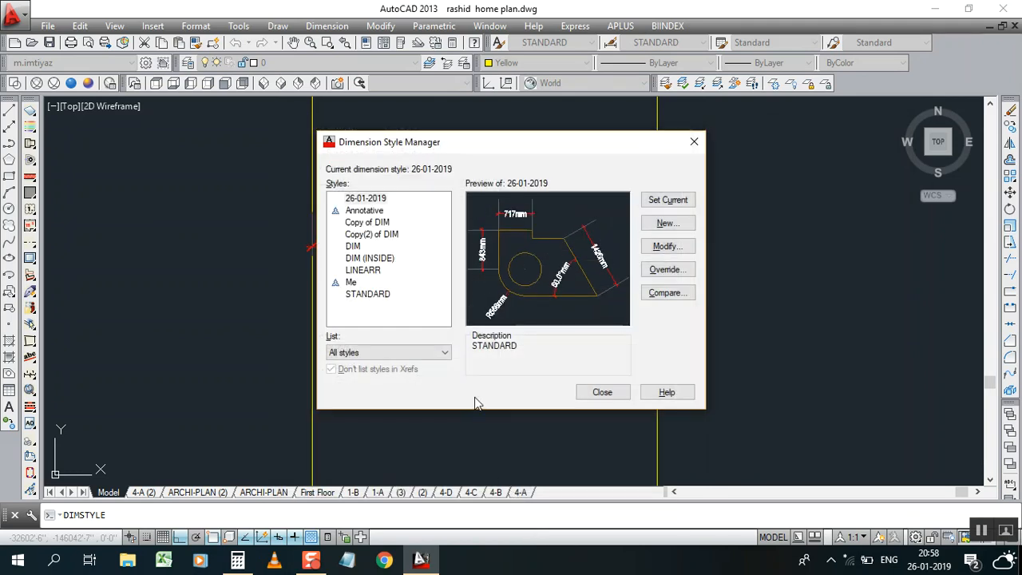
{"action": "left_click", "coordinate": [667, 199]}
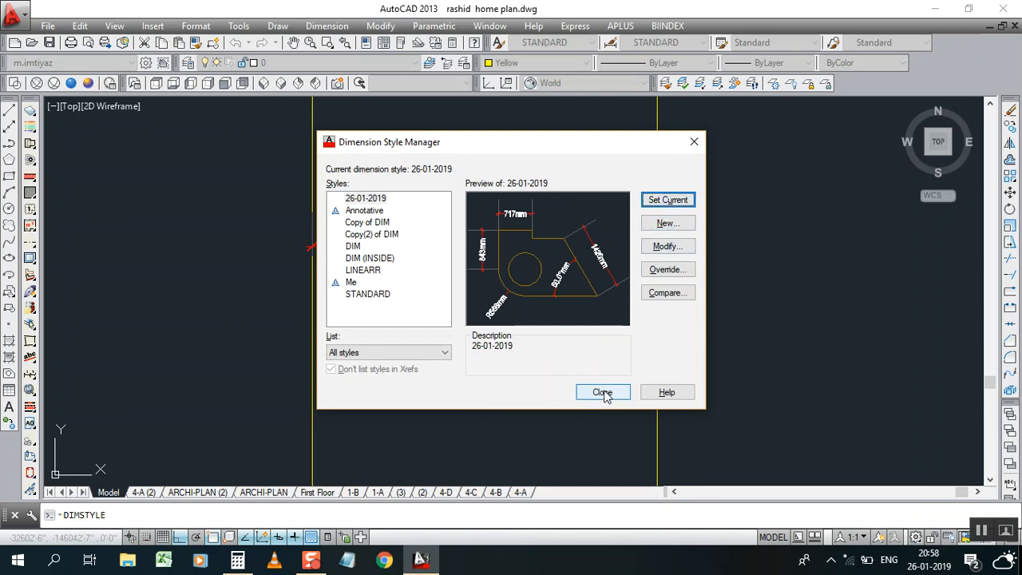
{"action": "left_click", "coordinate": [603, 392]}
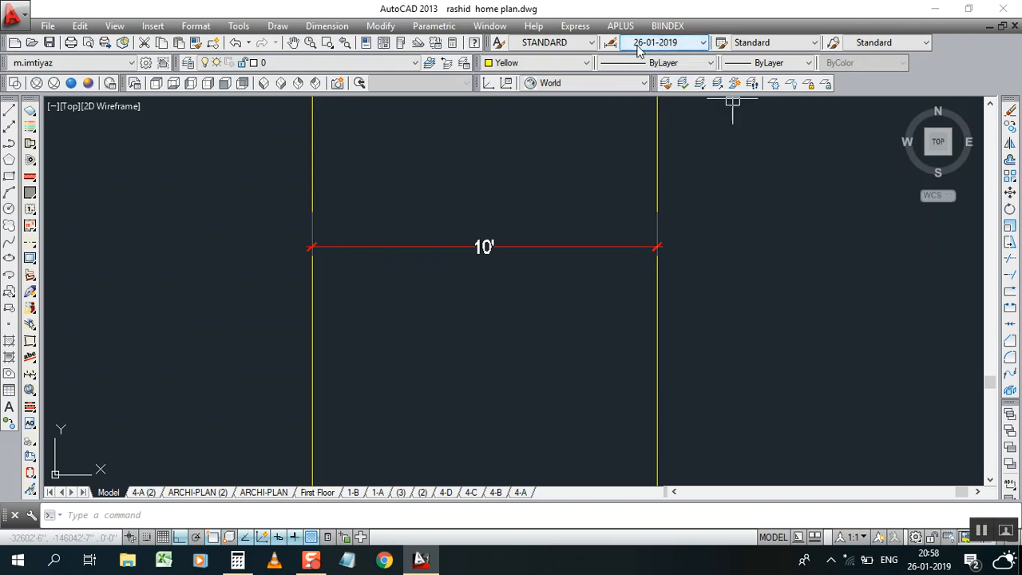
{"action": "left_click", "coordinate": [701, 43]}
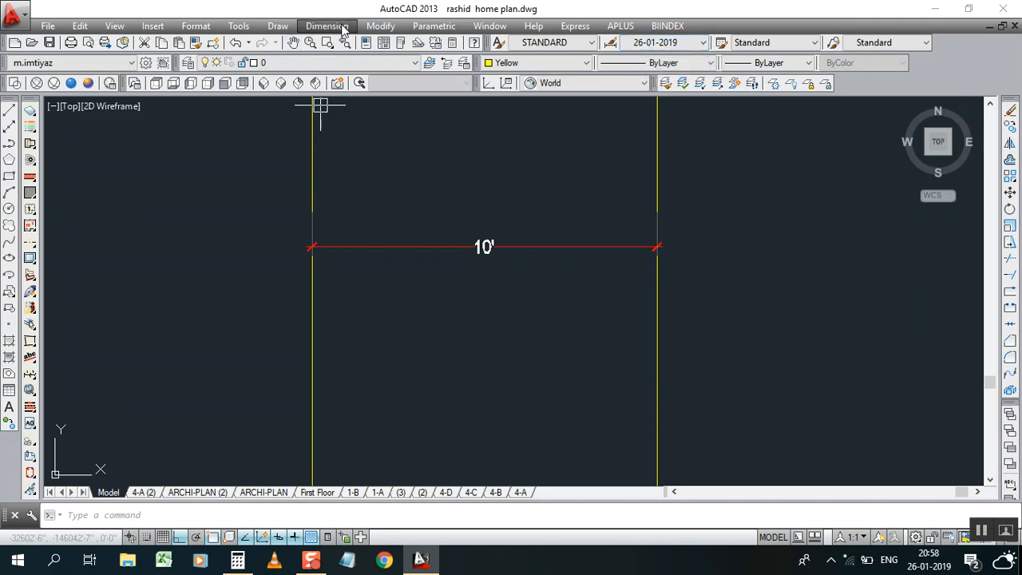
- Add a linear dimension reading 3048mm below the existing 10' dimension
{"action": "left_click", "coordinate": [326, 25]}
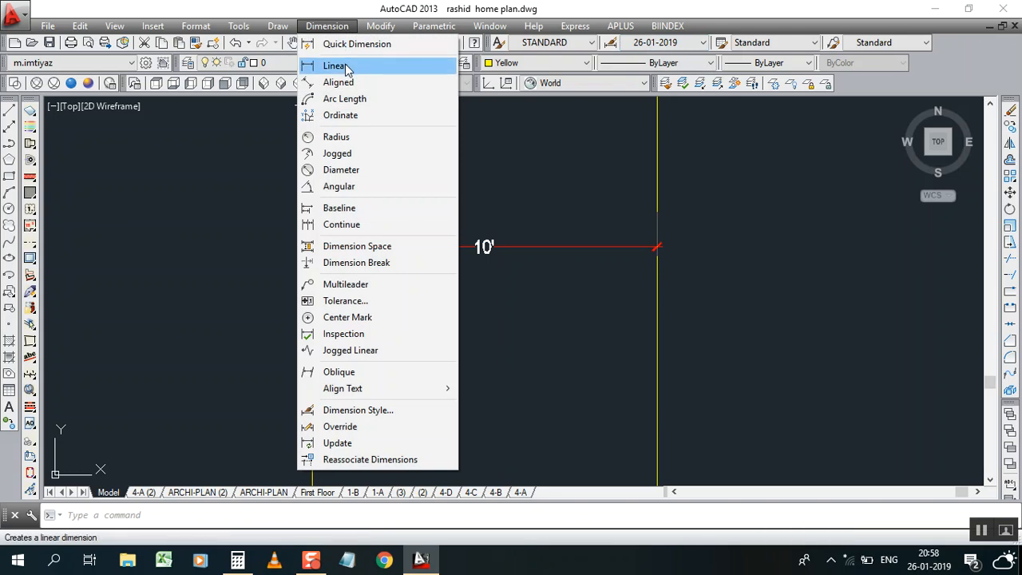
{"action": "left_click", "coordinate": [334, 65]}
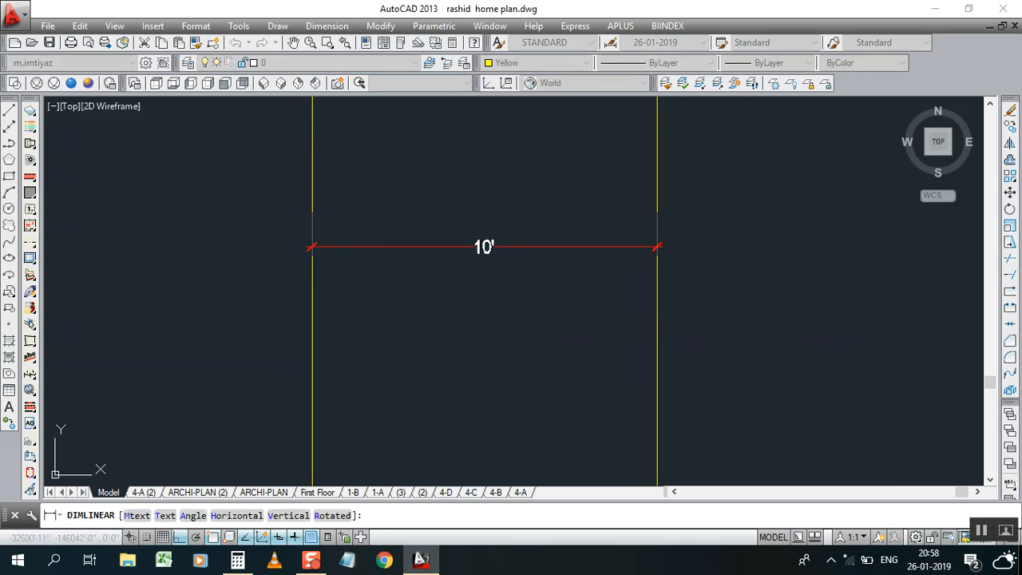
{"action": "left_click", "coordinate": [484, 319]}
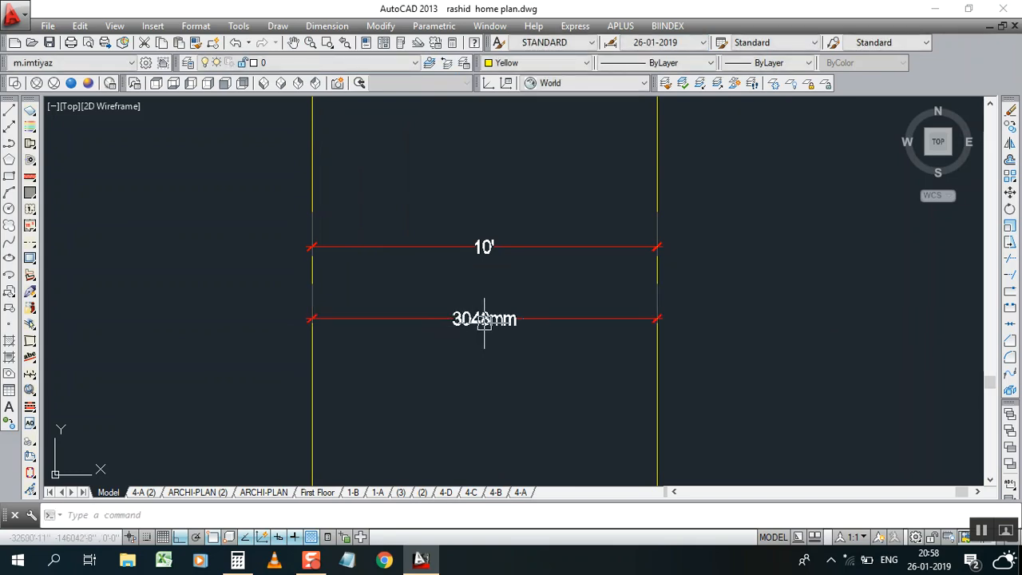
{"action": "mouse_move", "coordinate": [539, 308]}
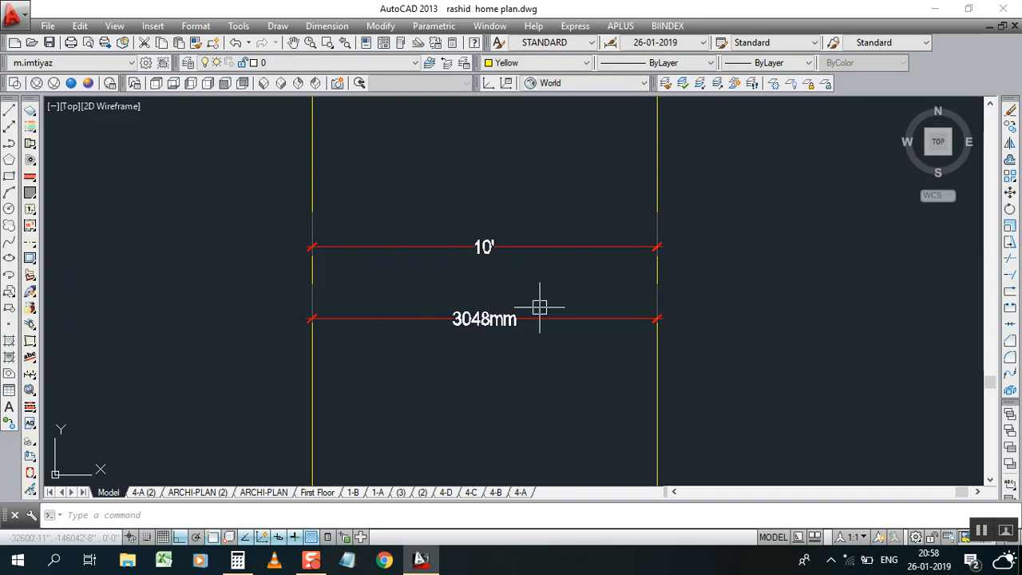
{"action": "mouse_move", "coordinate": [507, 310]}
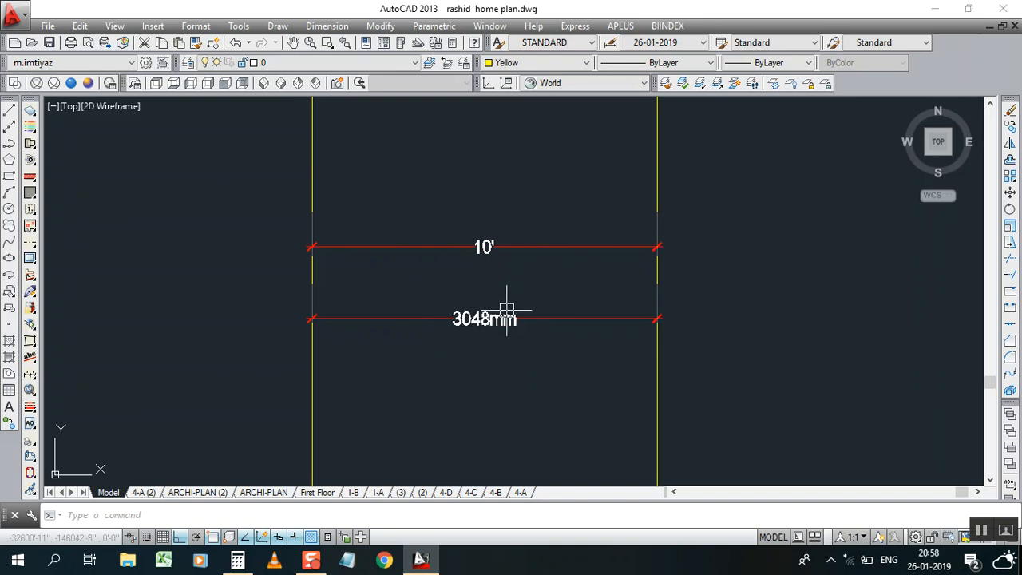
{"action": "mouse_move", "coordinate": [526, 306]}
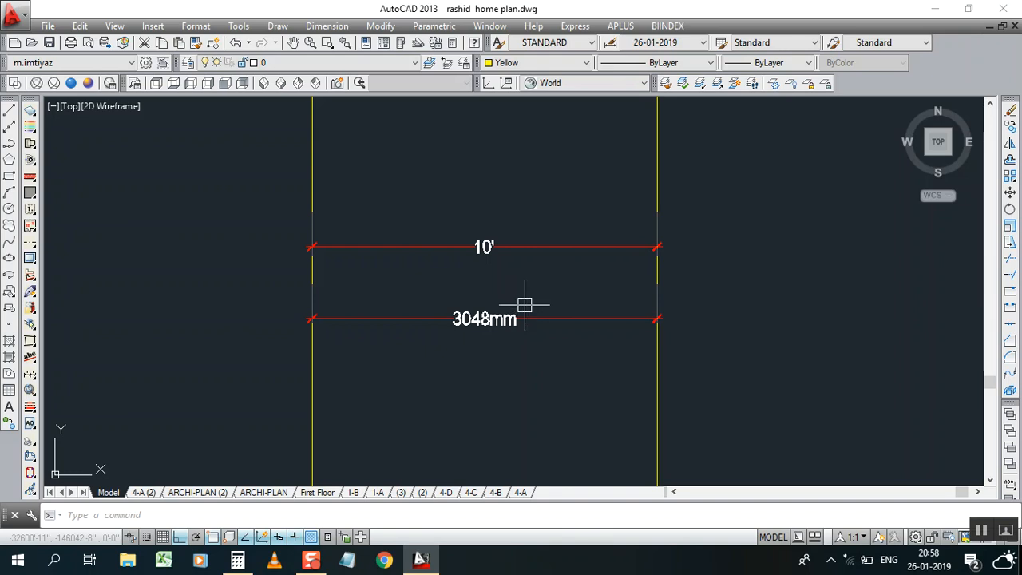
{"action": "mouse_move", "coordinate": [549, 310]}
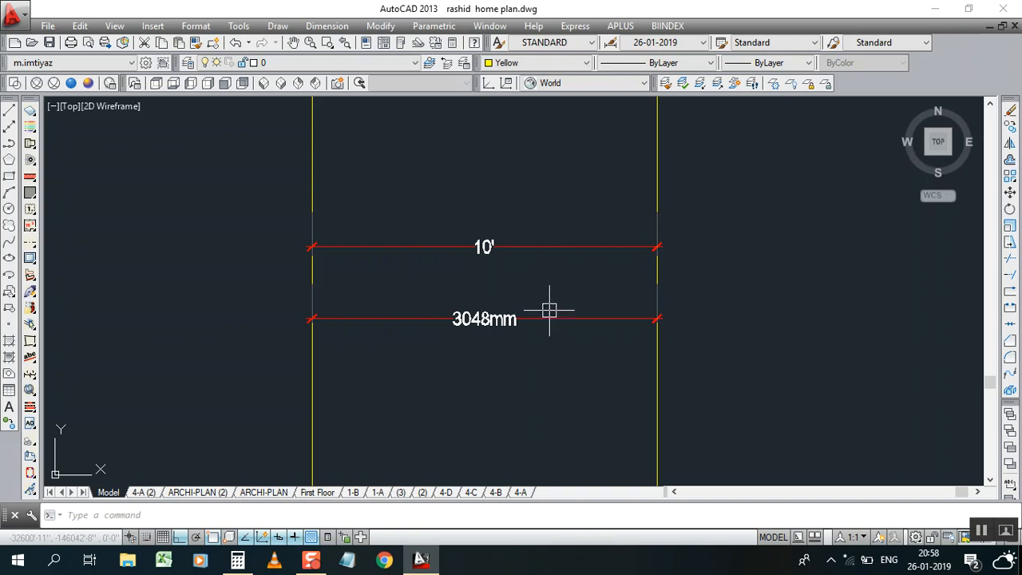
{"action": "mouse_move", "coordinate": [491, 343]}
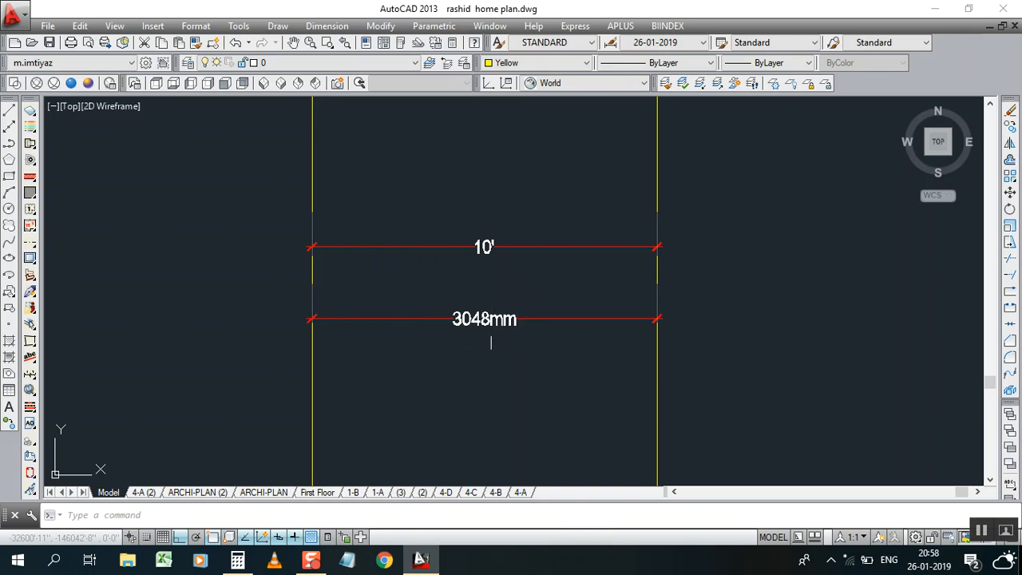
{"action": "mouse_move", "coordinate": [487, 329]}
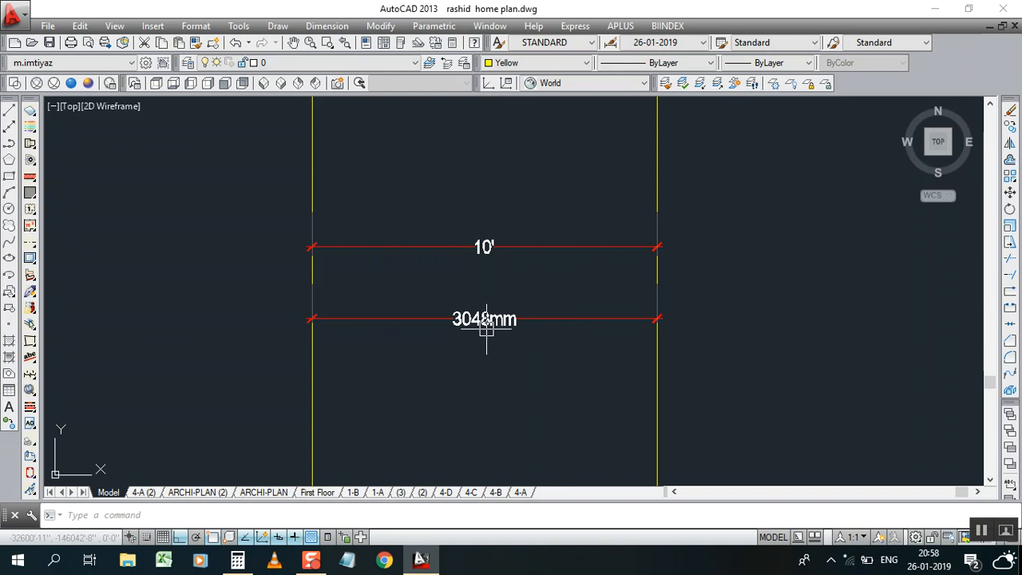
{"action": "mouse_move", "coordinate": [508, 333]}
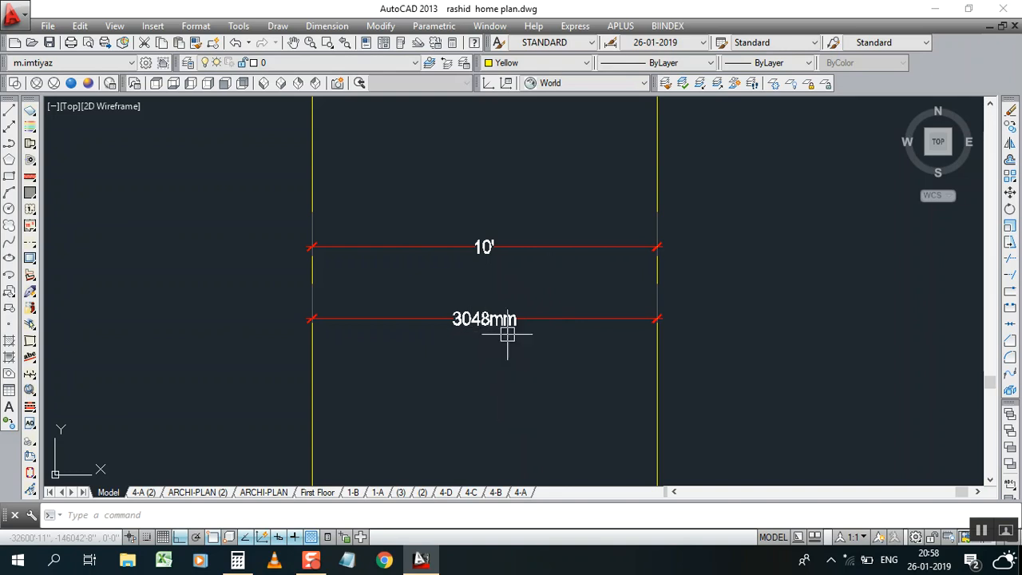
{"action": "mouse_move", "coordinate": [513, 335]}
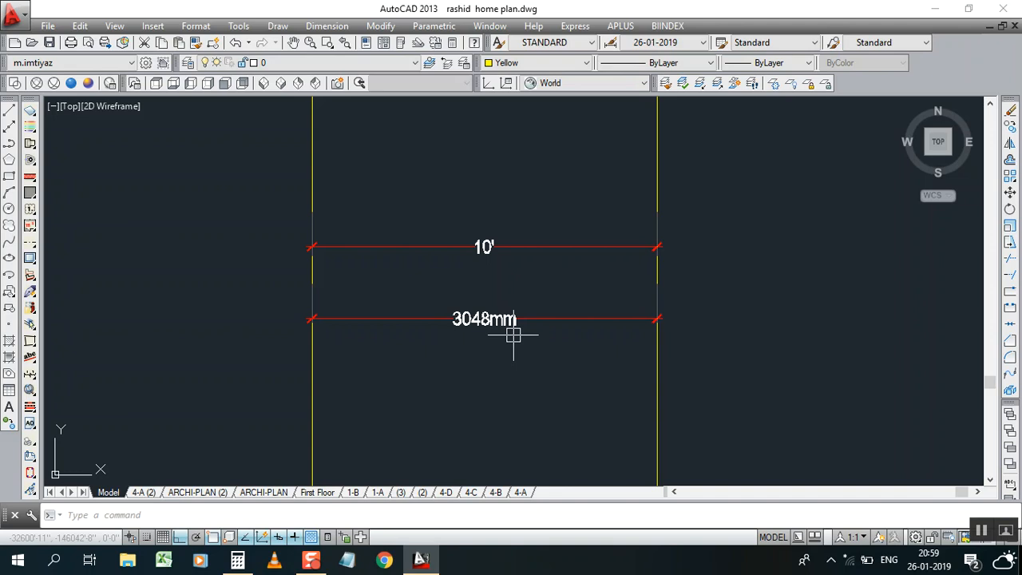
{"action": "mouse_move", "coordinate": [508, 399]}
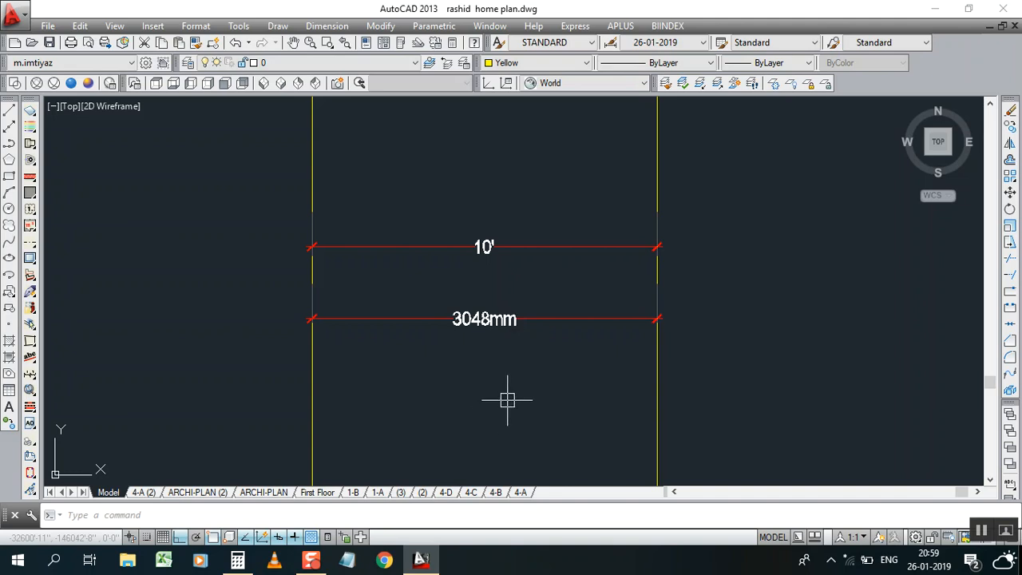
{"action": "mouse_move", "coordinate": [558, 389]}
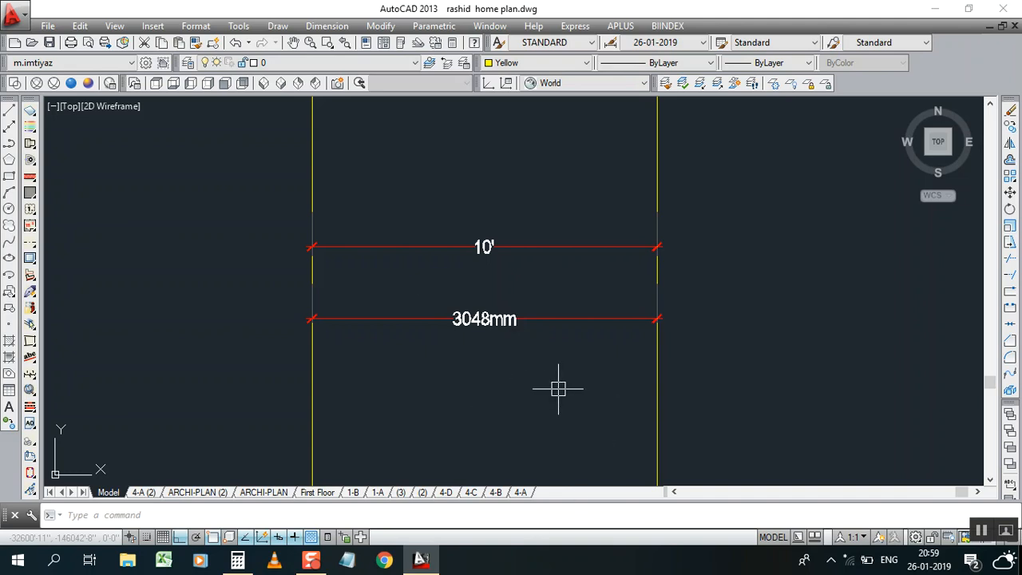
{"action": "mouse_move", "coordinate": [547, 402]}
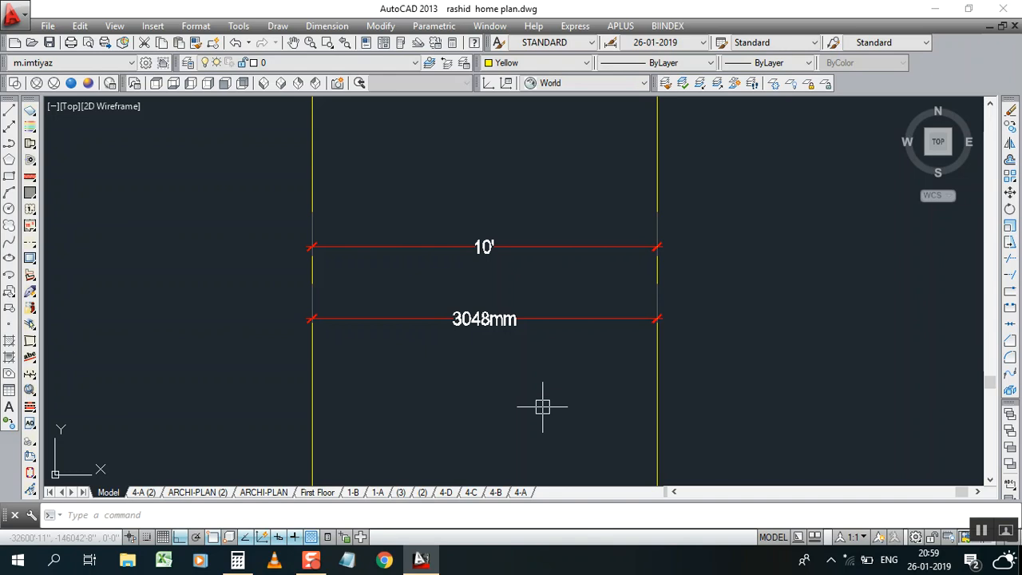
{"action": "mouse_move", "coordinate": [779, 419]}
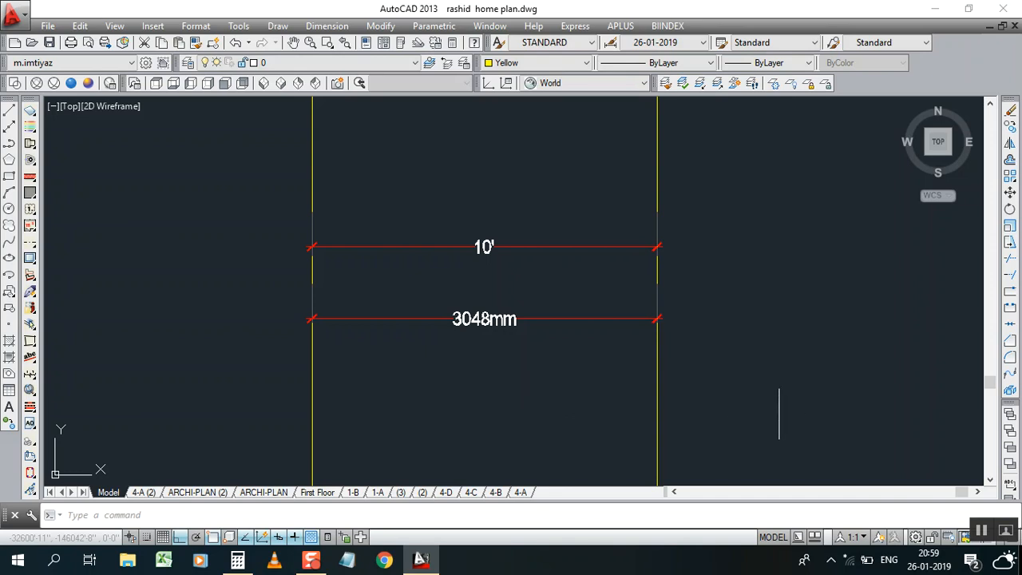
{"action": "mouse_move", "coordinate": [902, 476]}
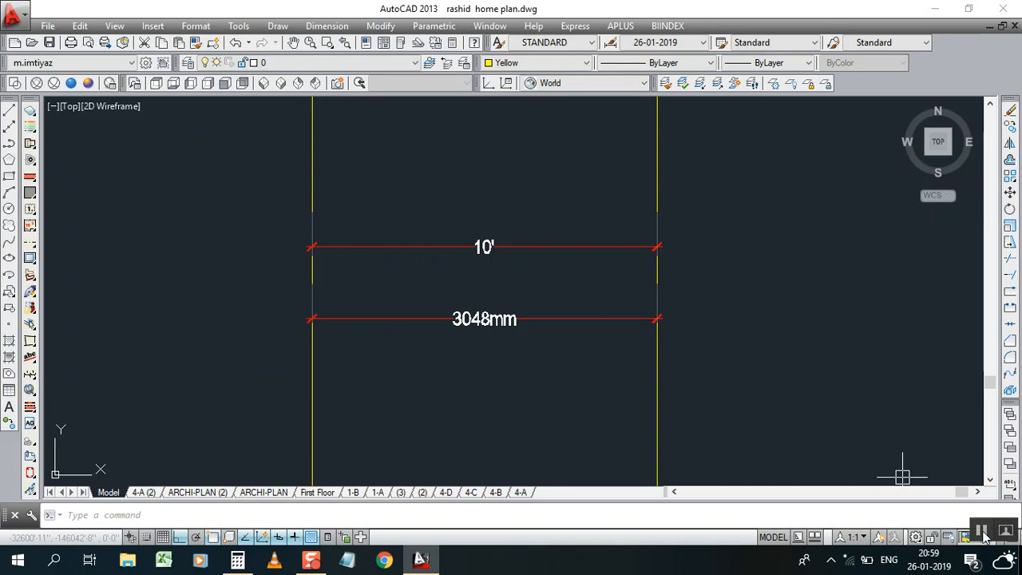